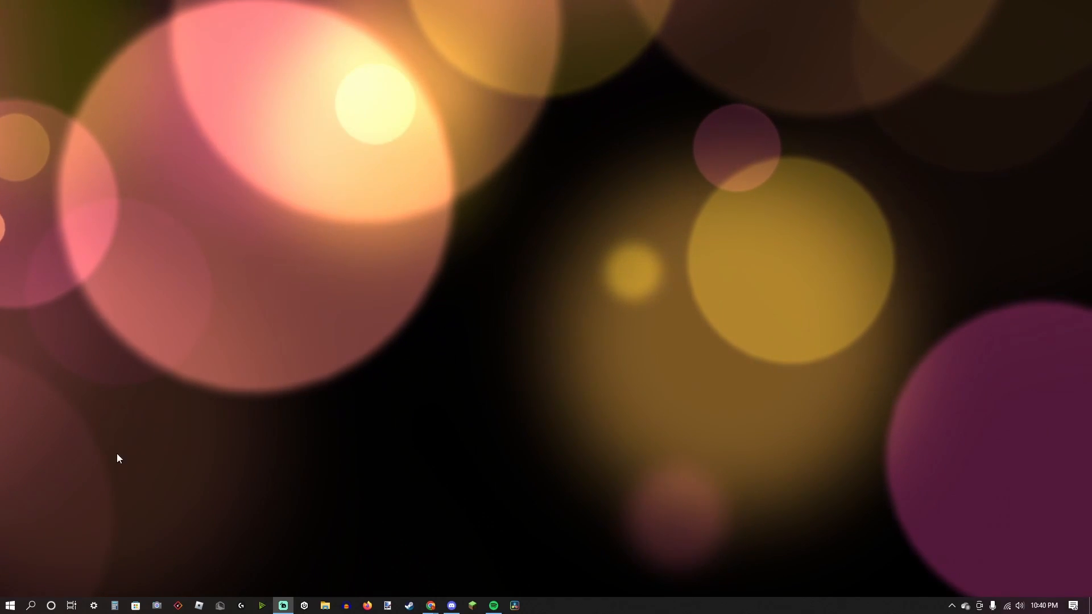
Launch tModLoader from the taskbar and wait for its main menu
click(31, 605)
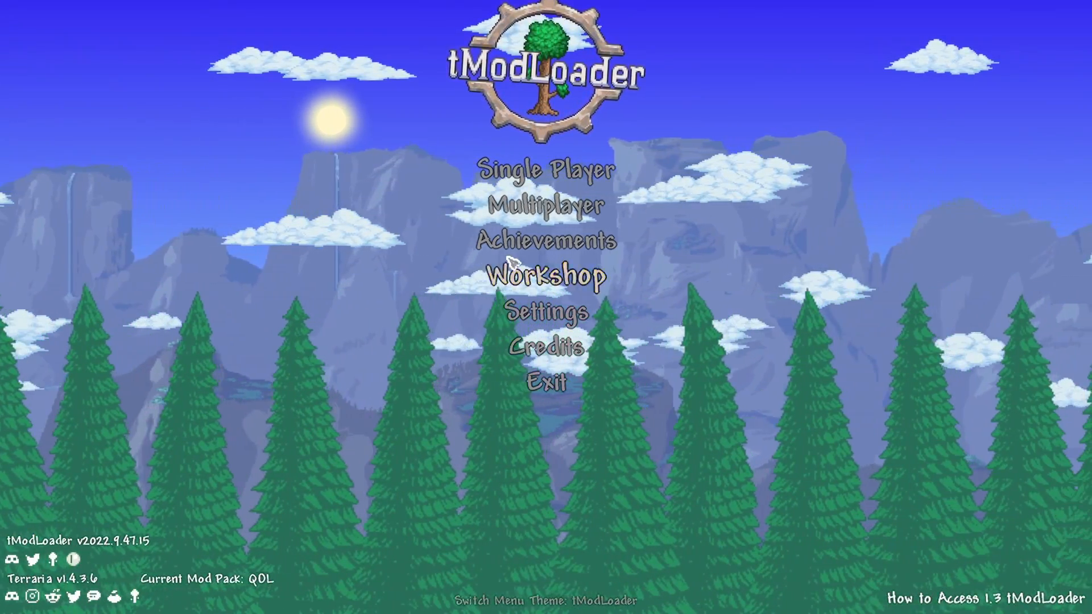
Search the tModLoader mod browser for 'updal', then exit the game to the desktop
click(547, 276)
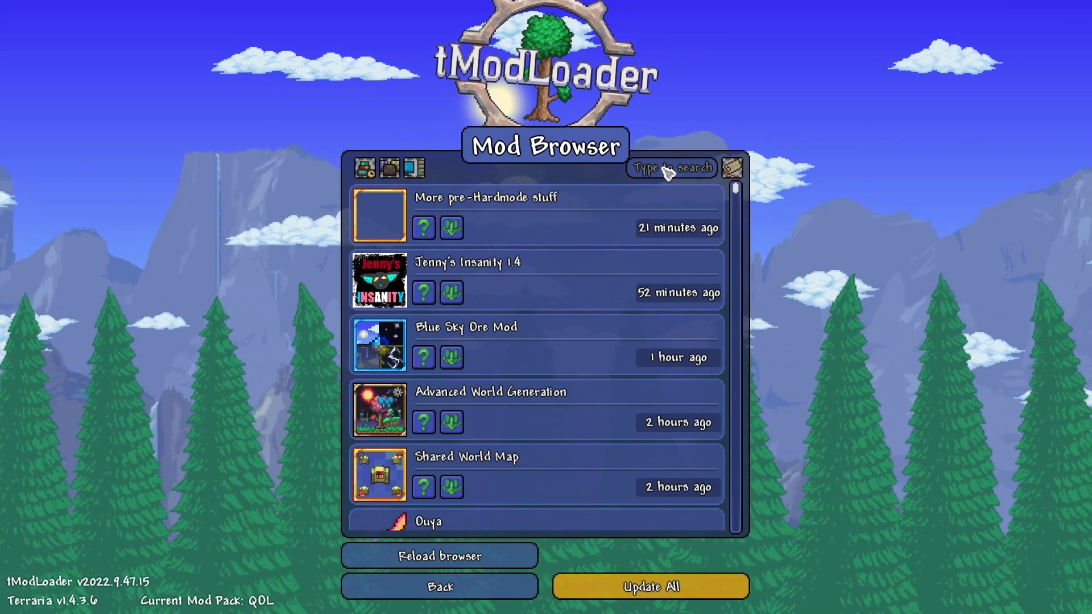
text(updal)
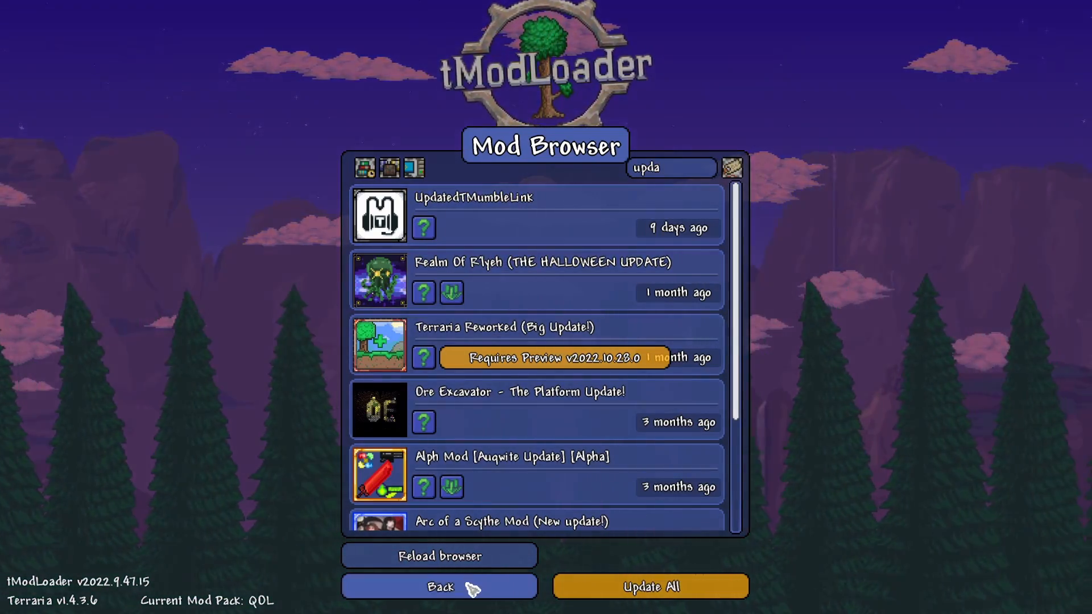
click(438, 585)
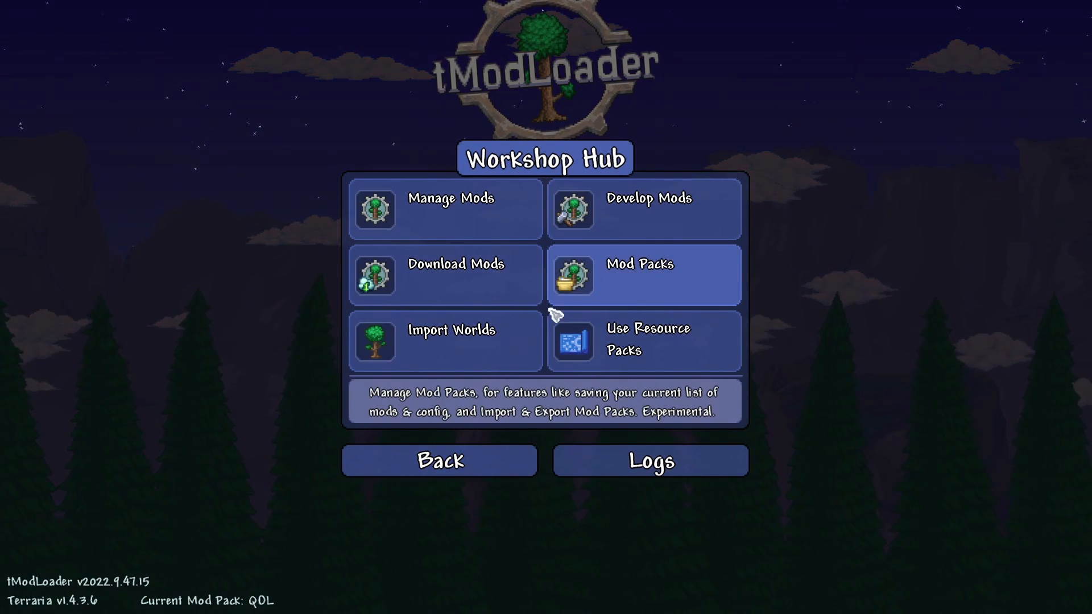
click(438, 460)
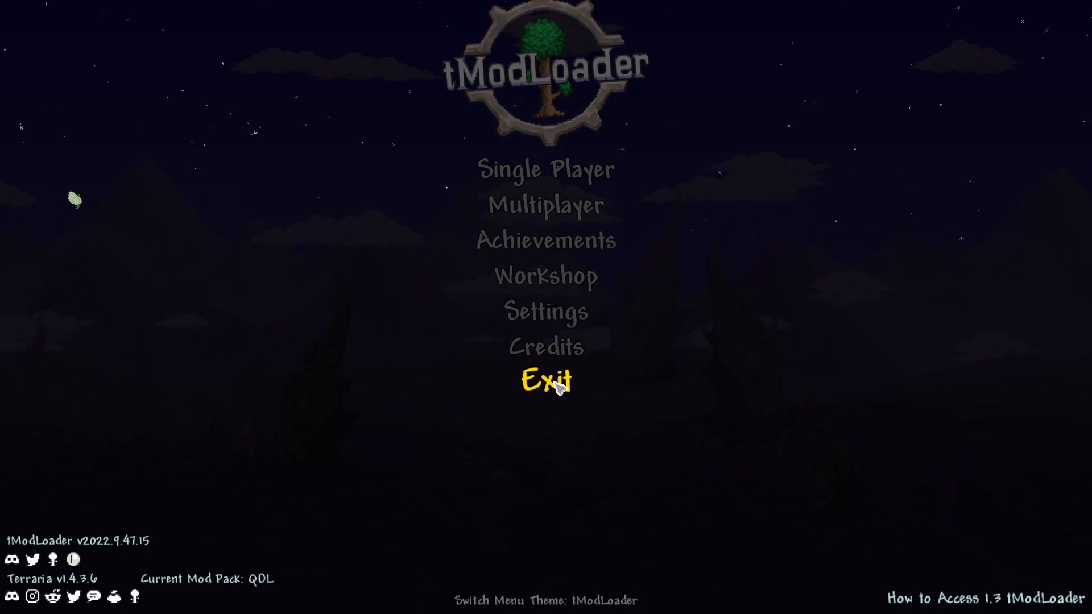
click(546, 381)
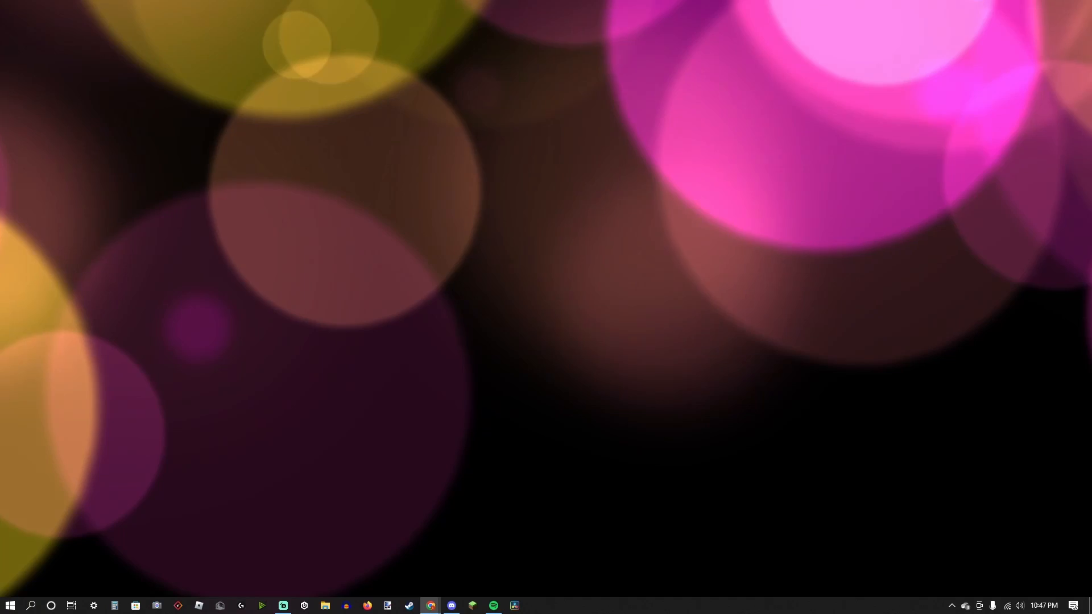
Search Google for Mumble and download the Mumble for Windows (x64) installer
click(430, 609)
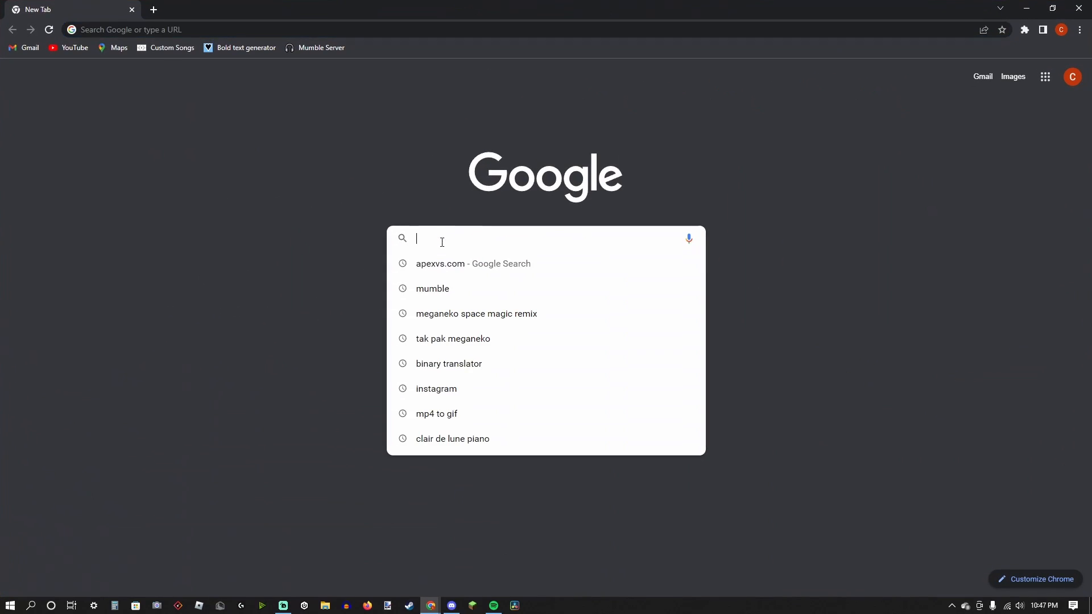
click(432, 288)
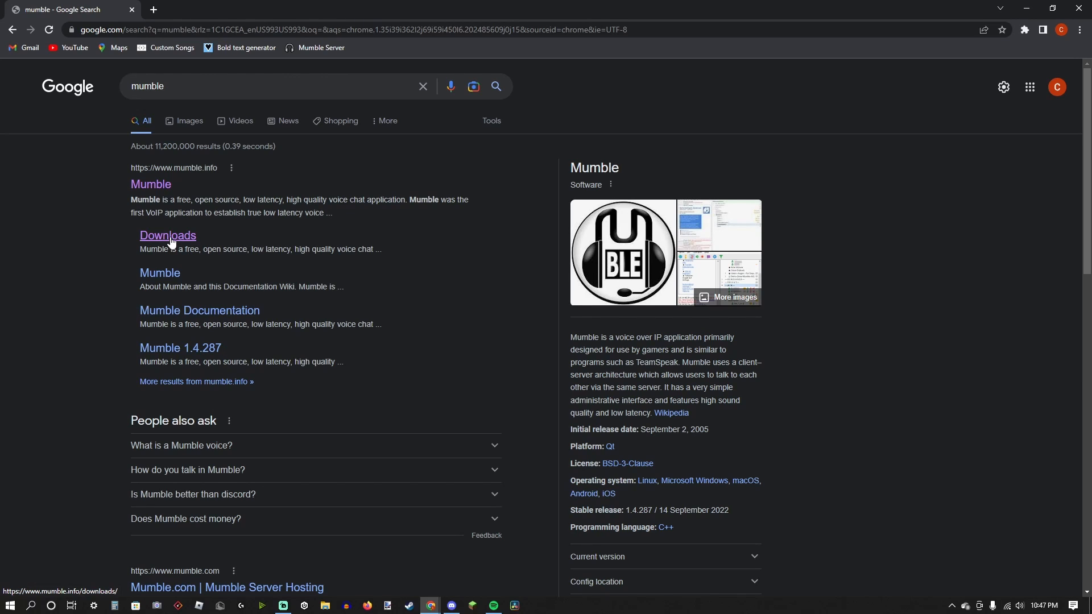
click(167, 235)
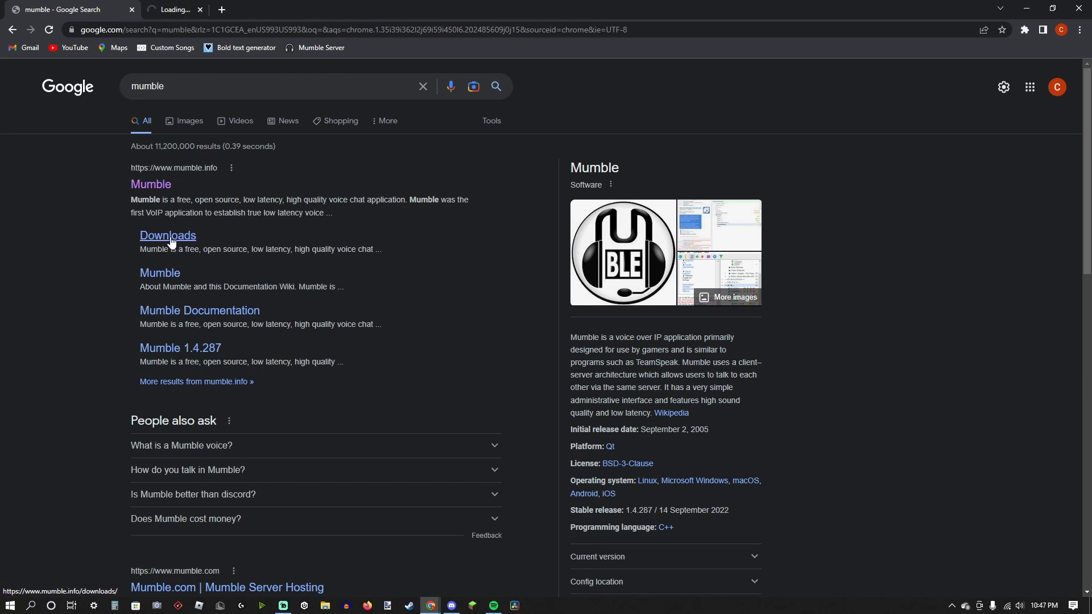
click(167, 235)
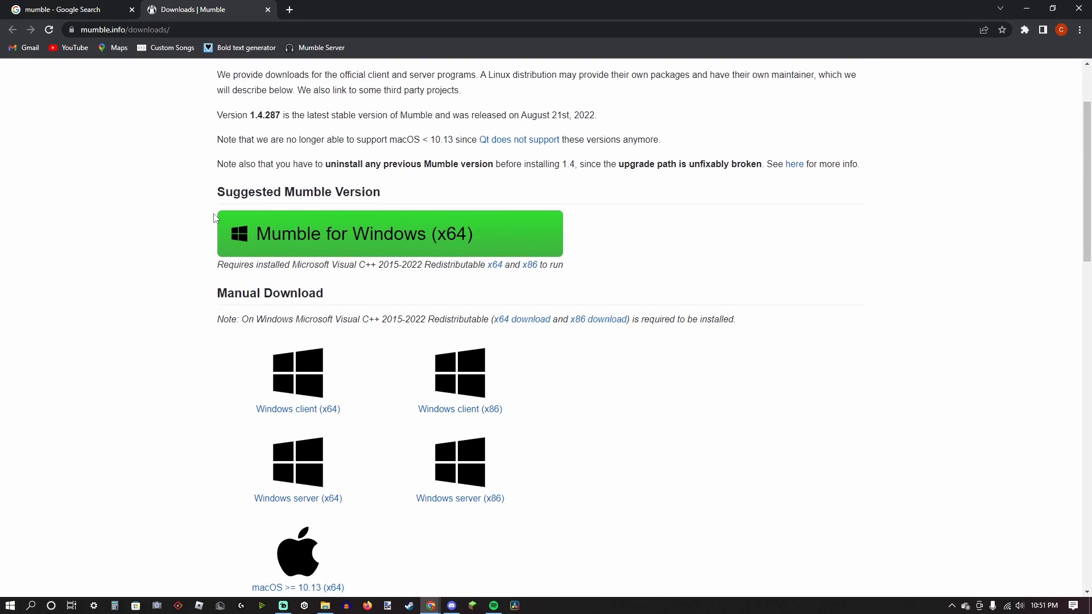
mouse_move(235, 165)
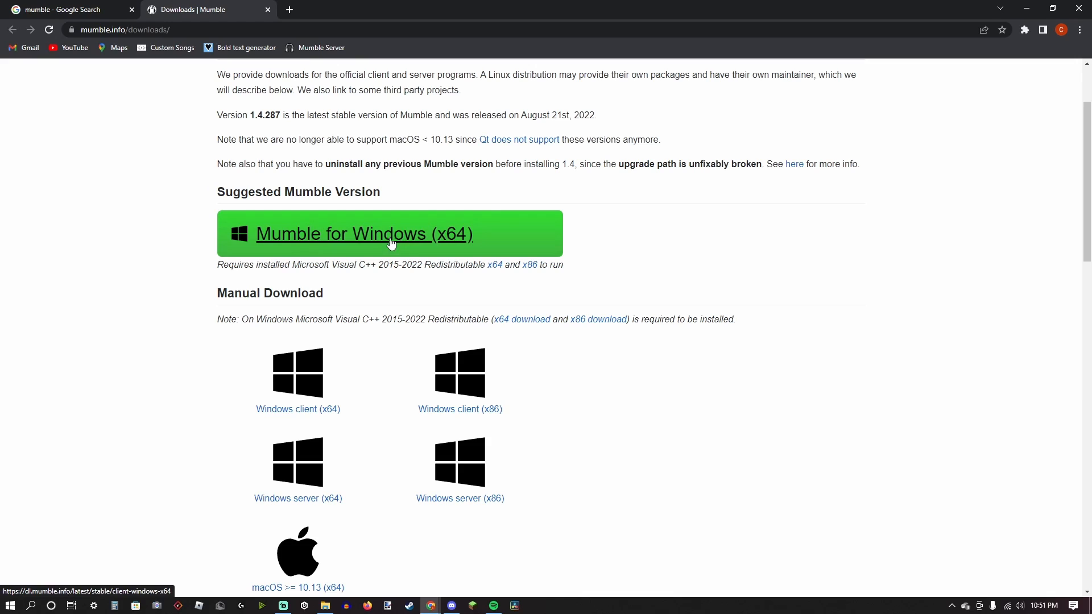
click(363, 233)
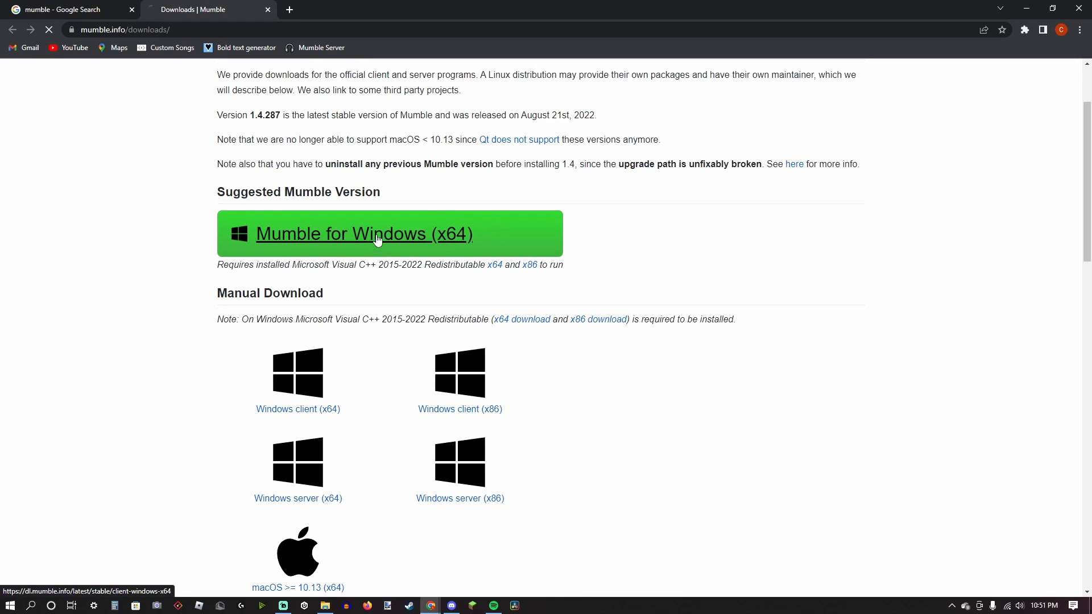
click(362, 233)
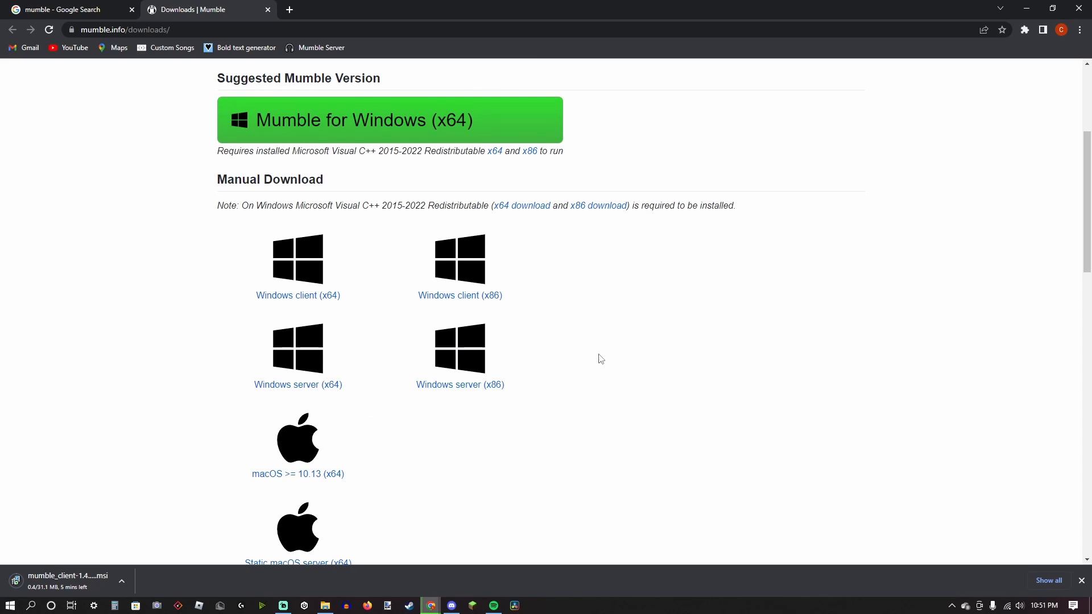
mouse_move(283, 161)
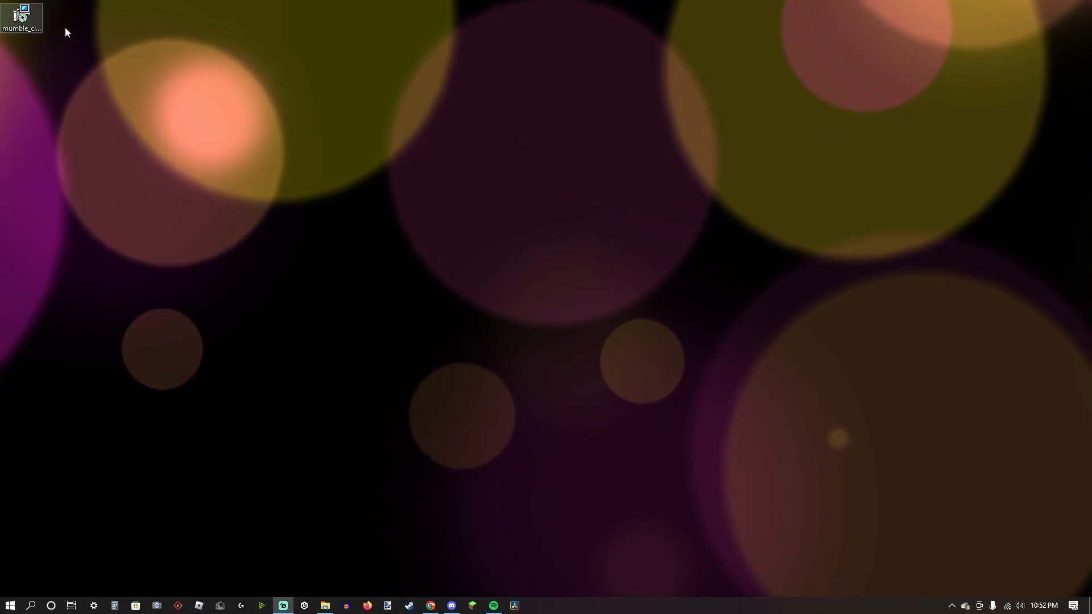
Run the mumble_client .msi, accept the license, install, and finish the wizard
double_click(21, 17)
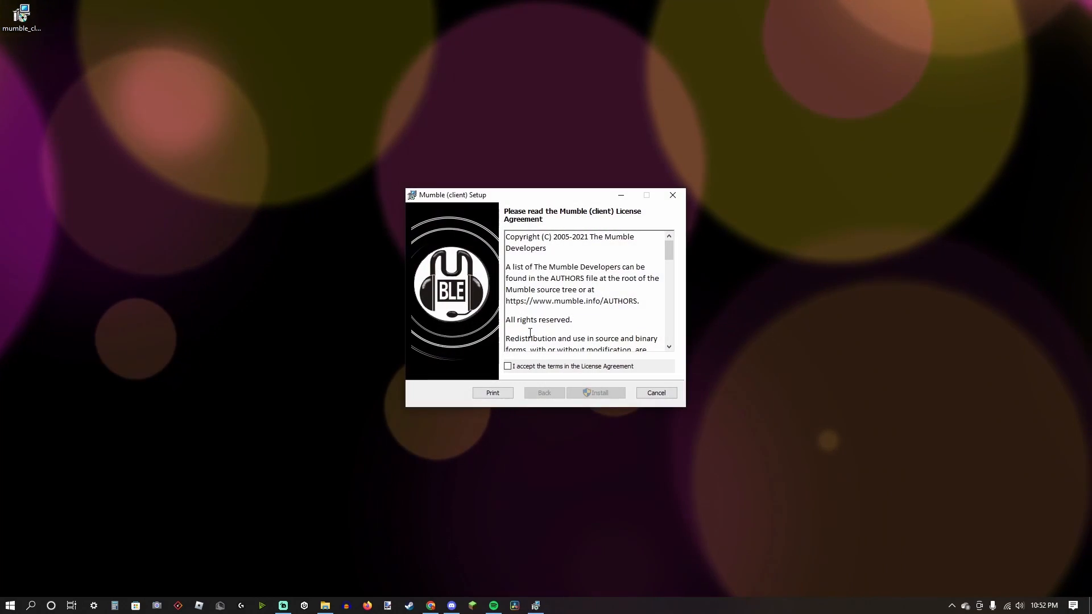
click(508, 366)
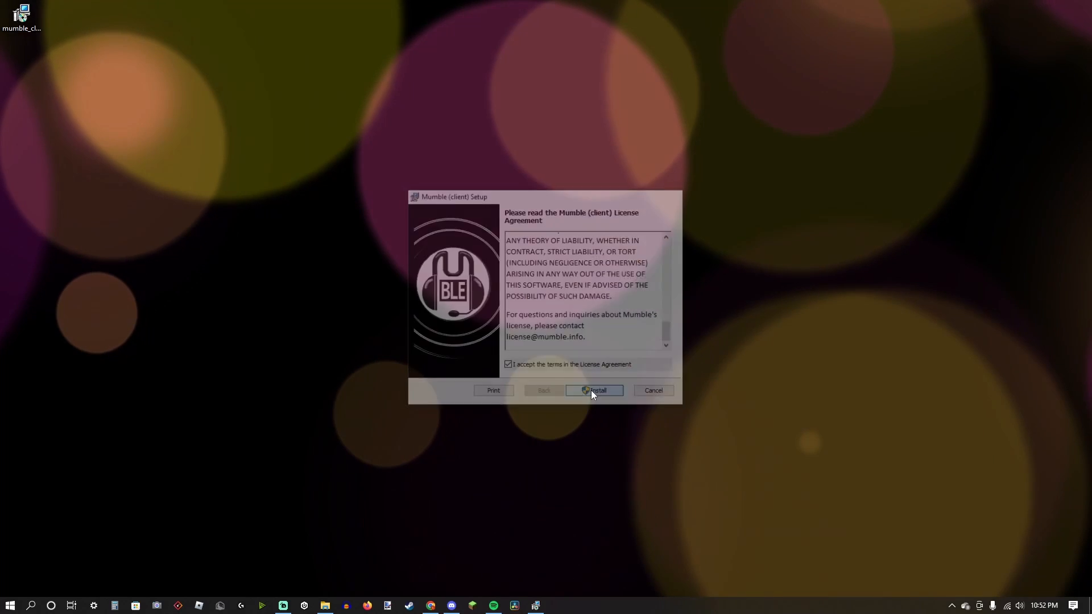
click(595, 390)
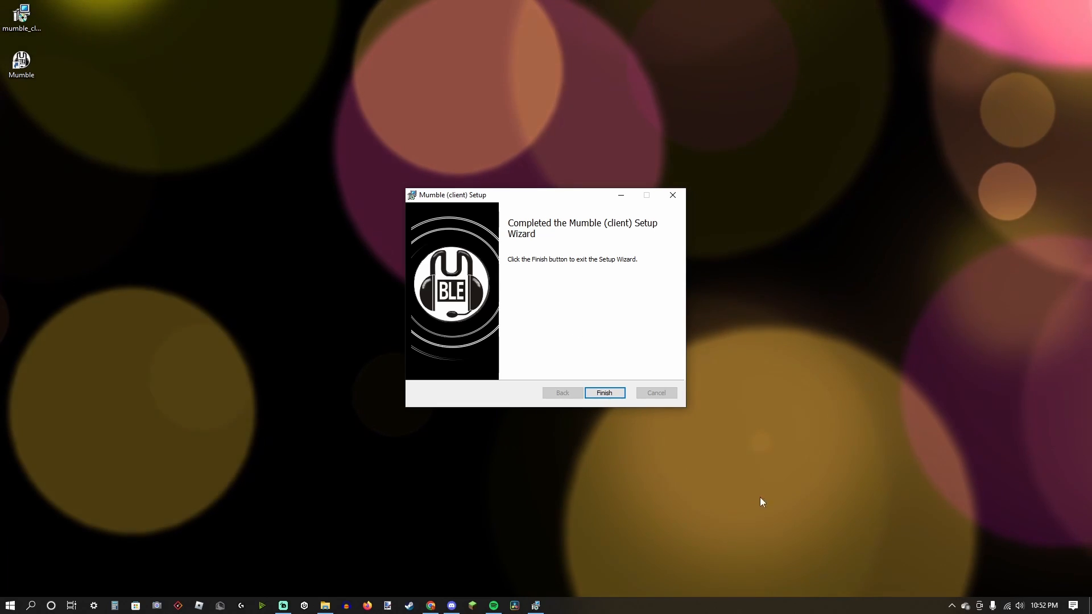
click(603, 391)
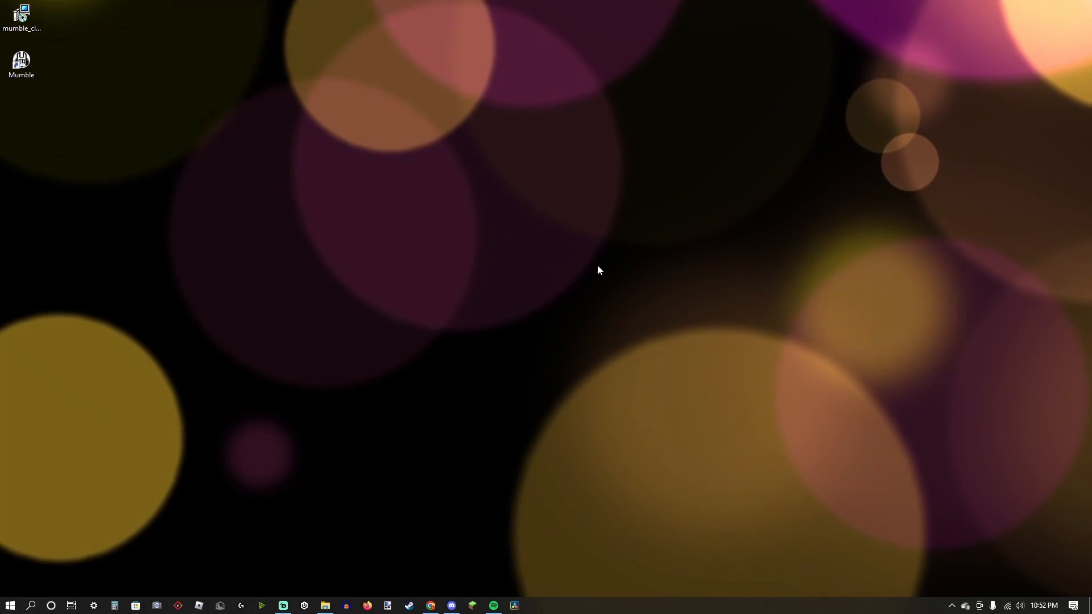
Launch Mumble and enable the Link plugin with game linking and position transmission on
double_click(21, 59)
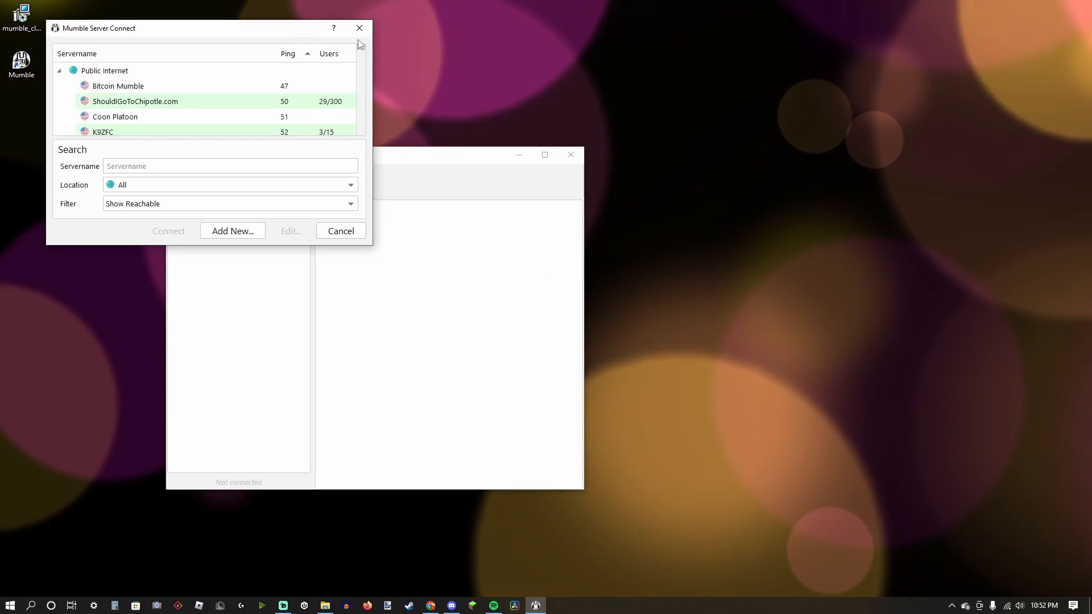
click(341, 230)
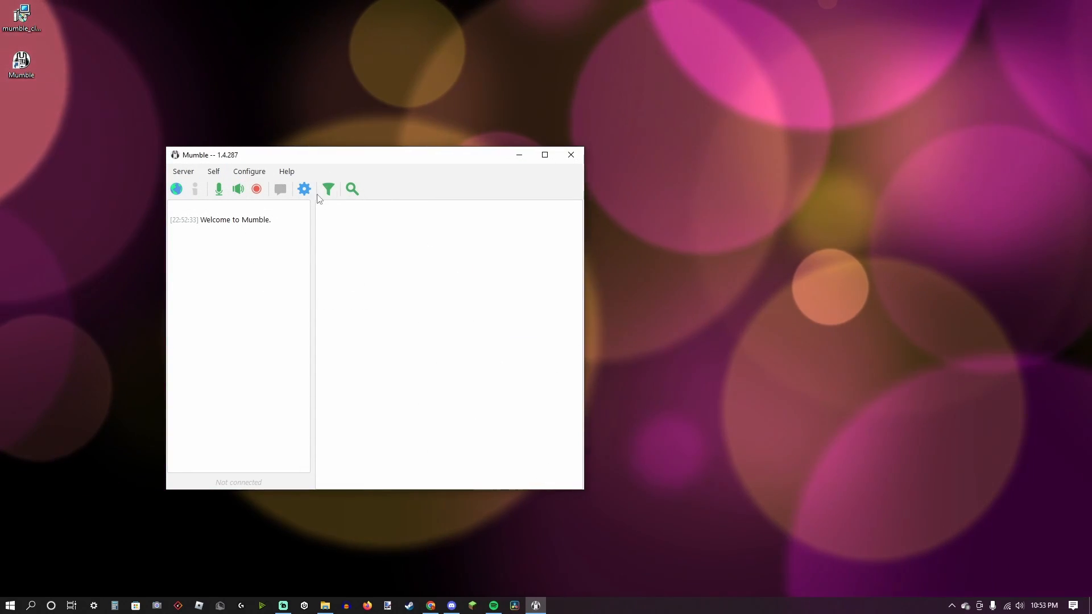
click(248, 171)
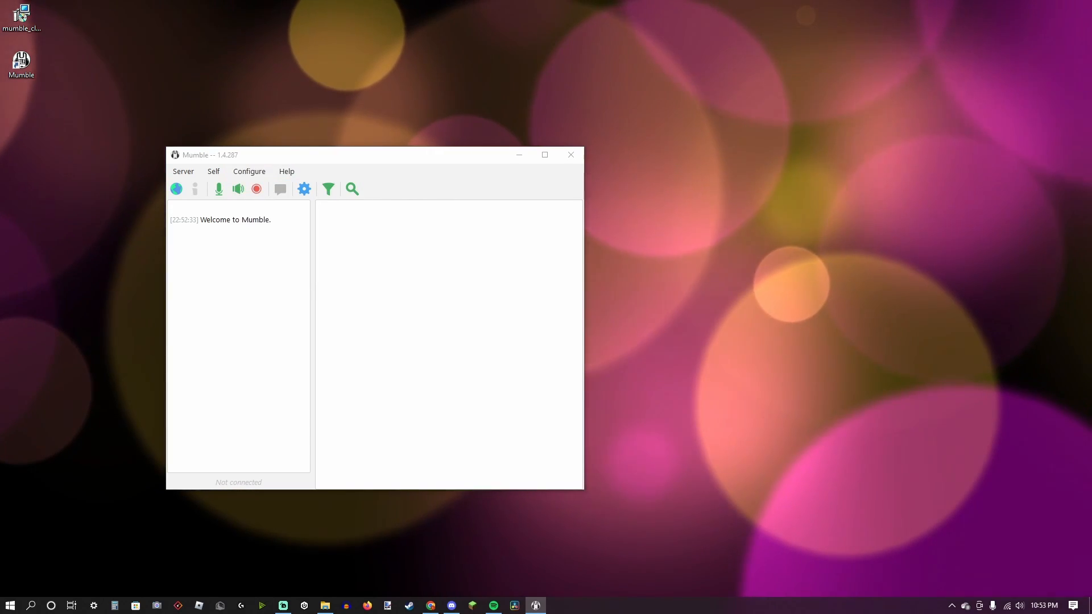
click(303, 189)
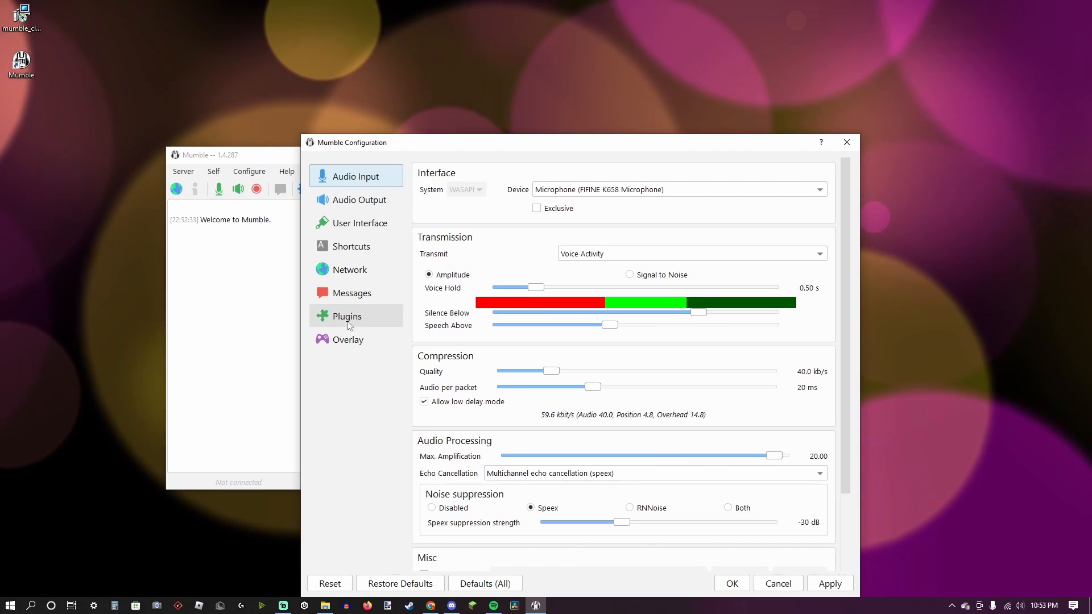
click(346, 316)
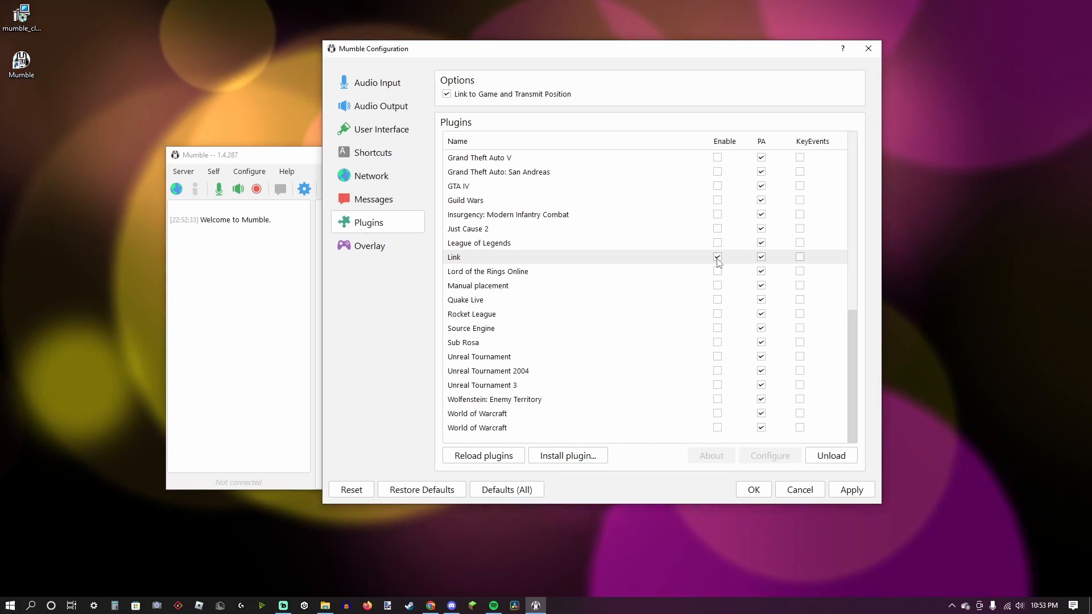
click(717, 257)
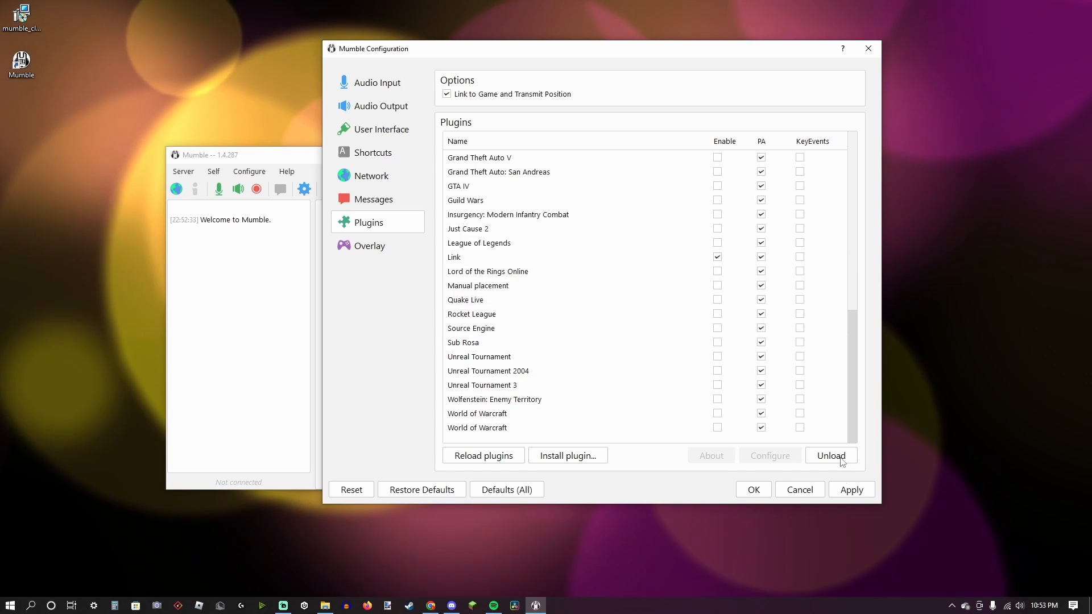
click(479, 158)
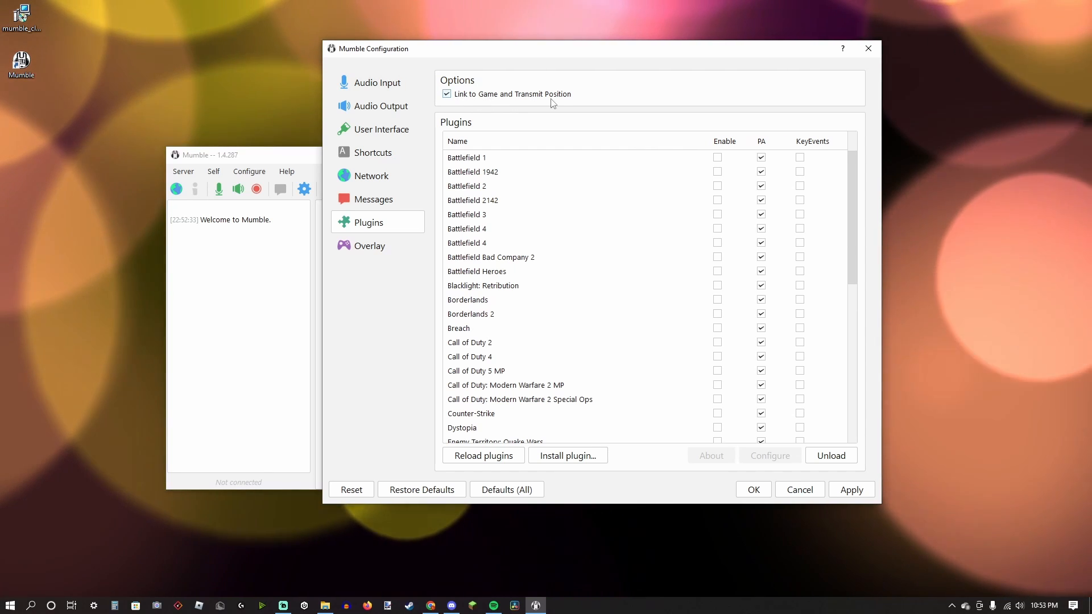
click(446, 94)
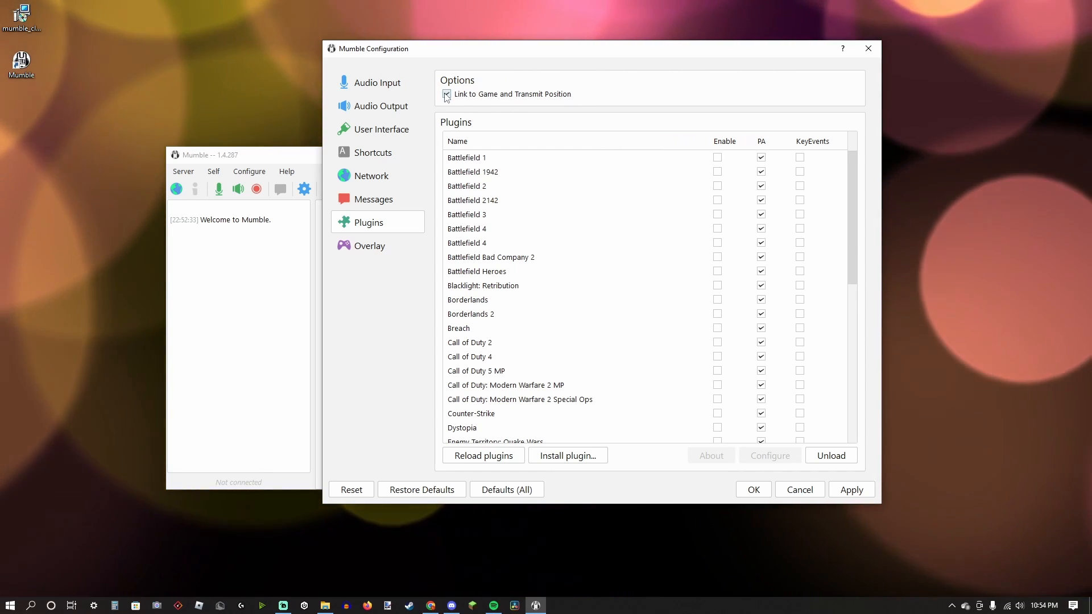
click(446, 94)
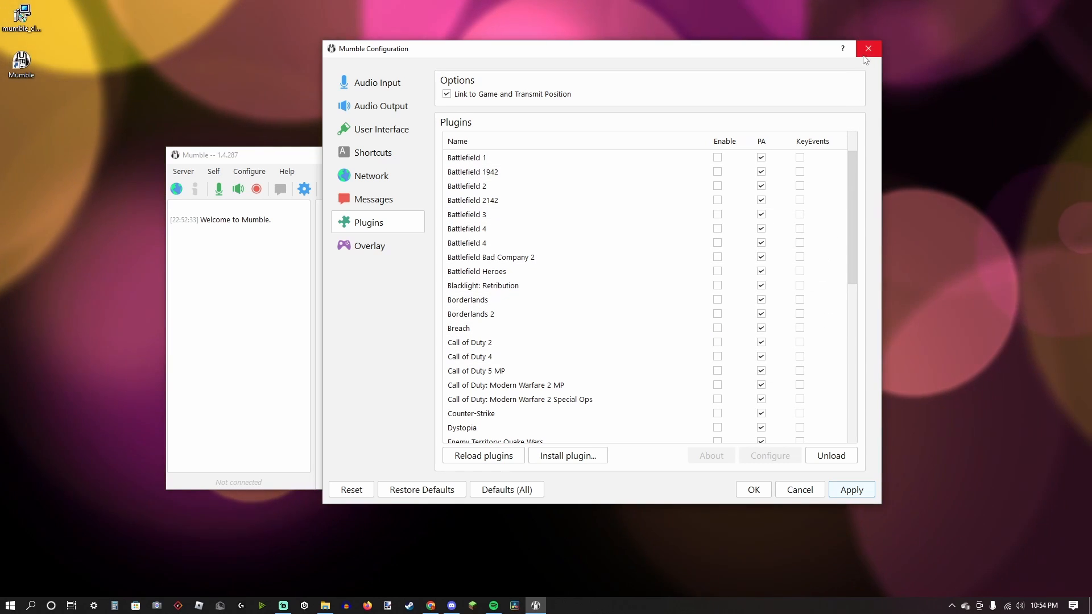
click(866, 49)
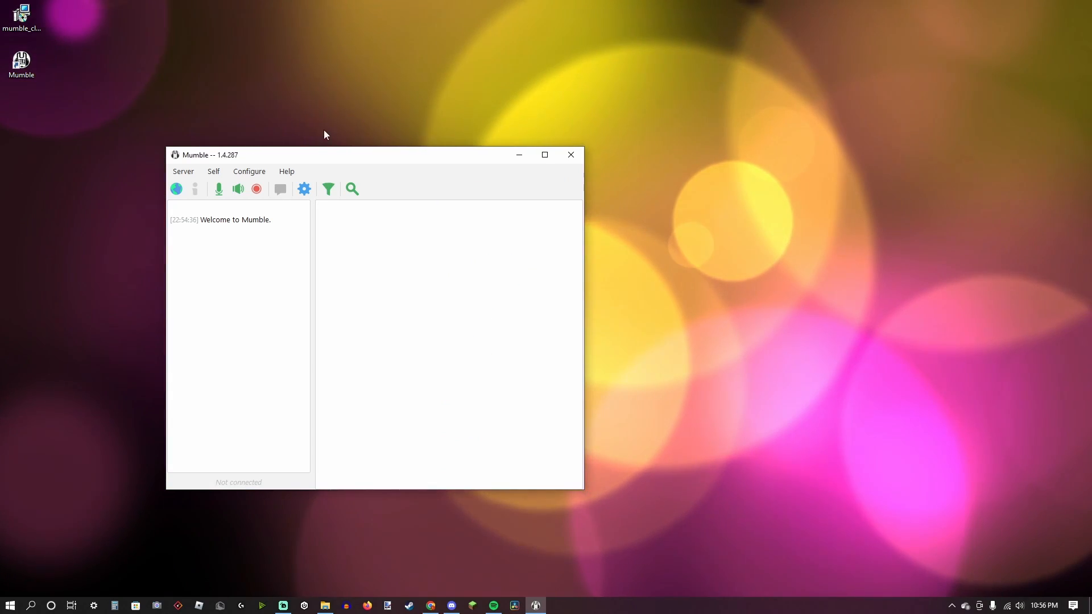
Reopen Mumble settings for positional audio (1 m minimum, 65 m maximum)
click(249, 171)
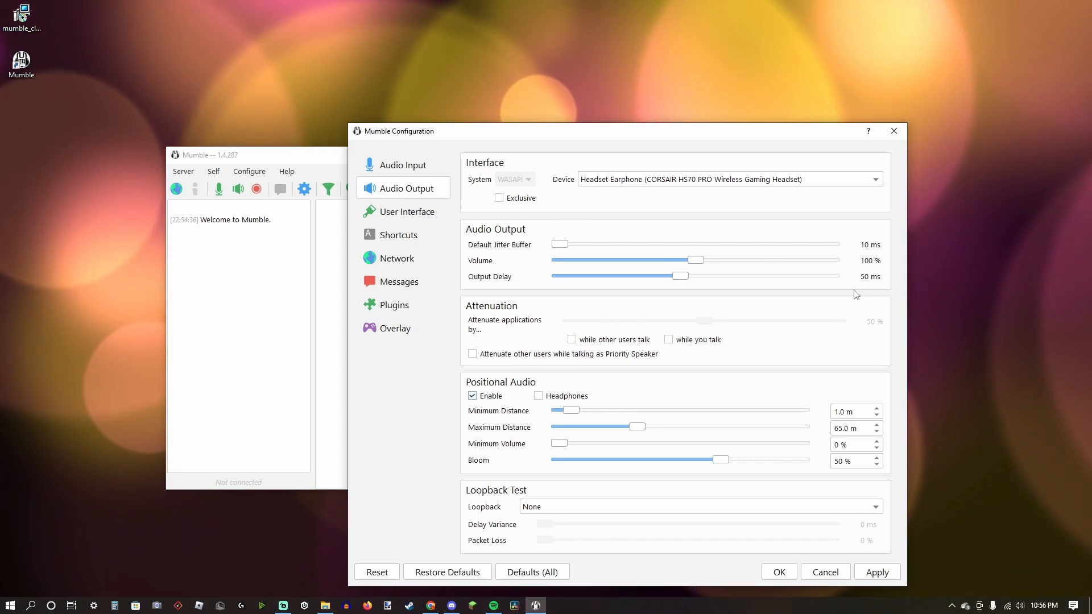
mouse_move(546, 295)
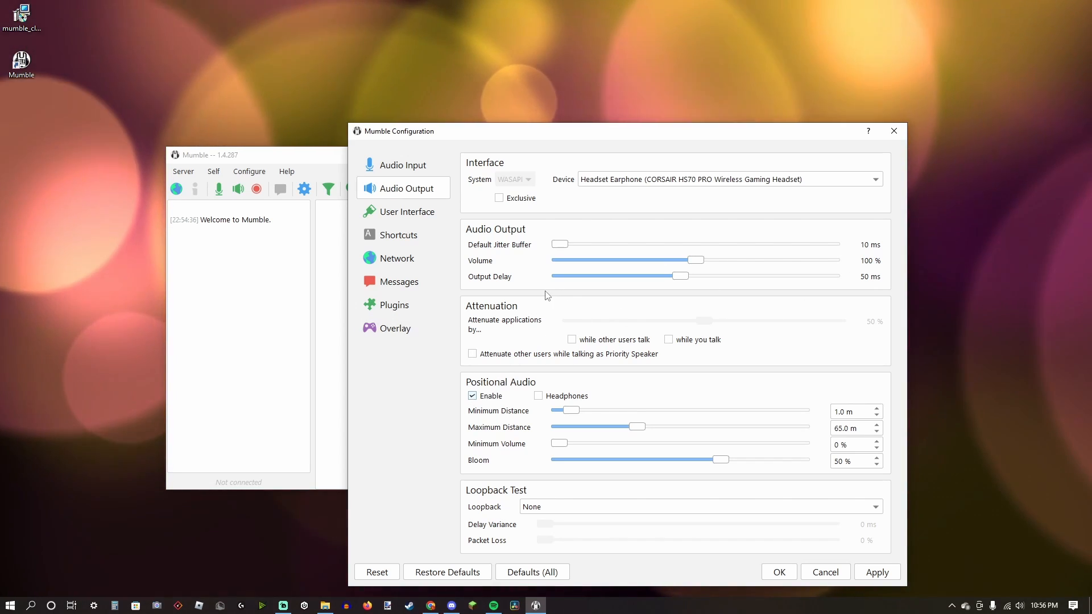
mouse_move(531, 431)
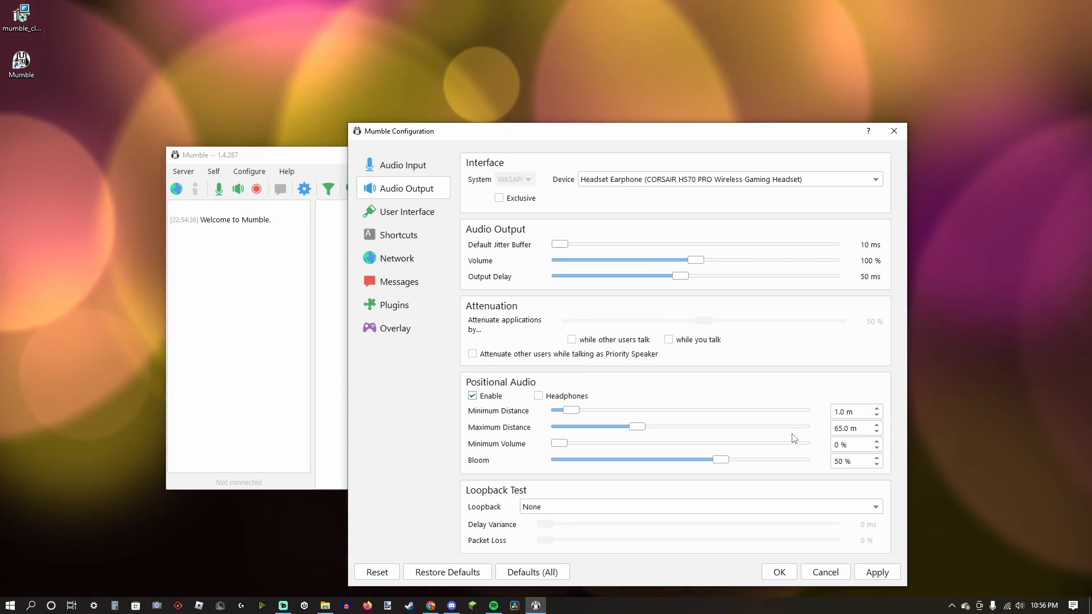
mouse_move(721, 444)
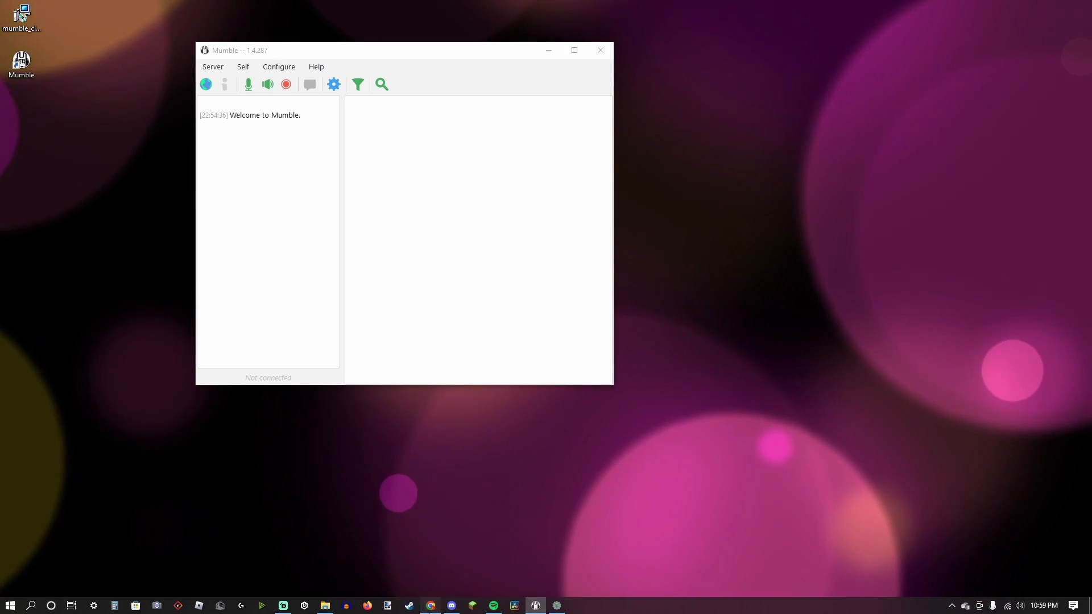
right_click(430, 605)
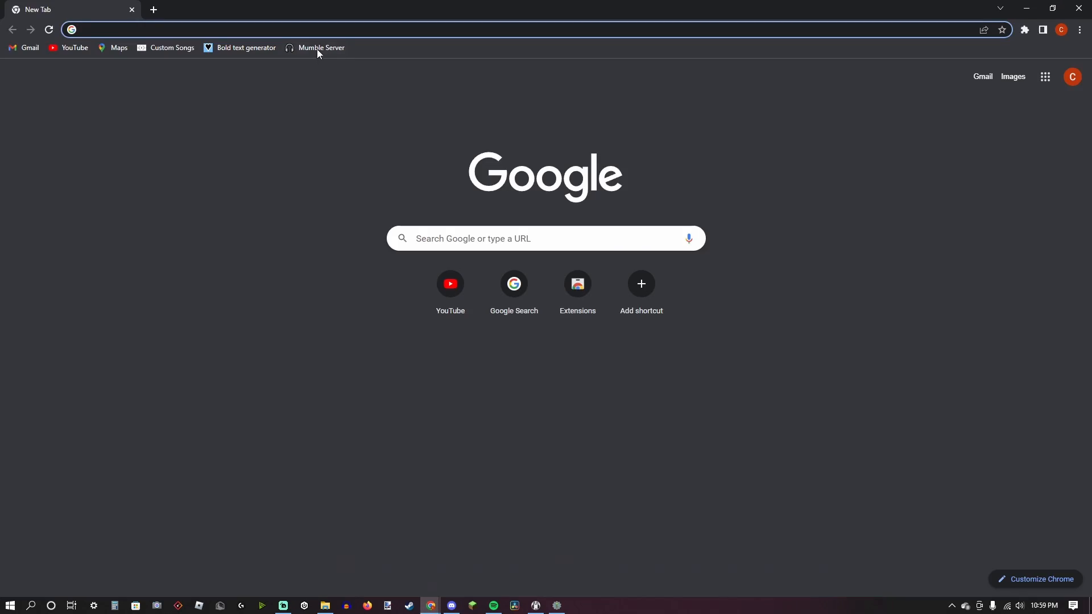
mouse_move(321, 47)
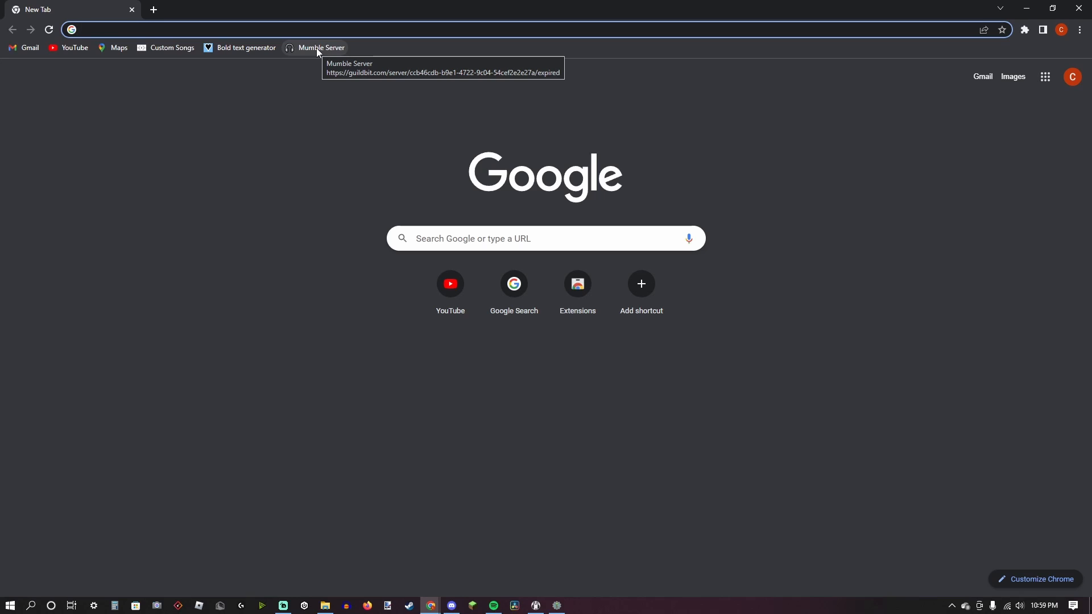
From the Mumble Server bookmark, deploy a 4-hour GuildBit server with a generated password
click(320, 47)
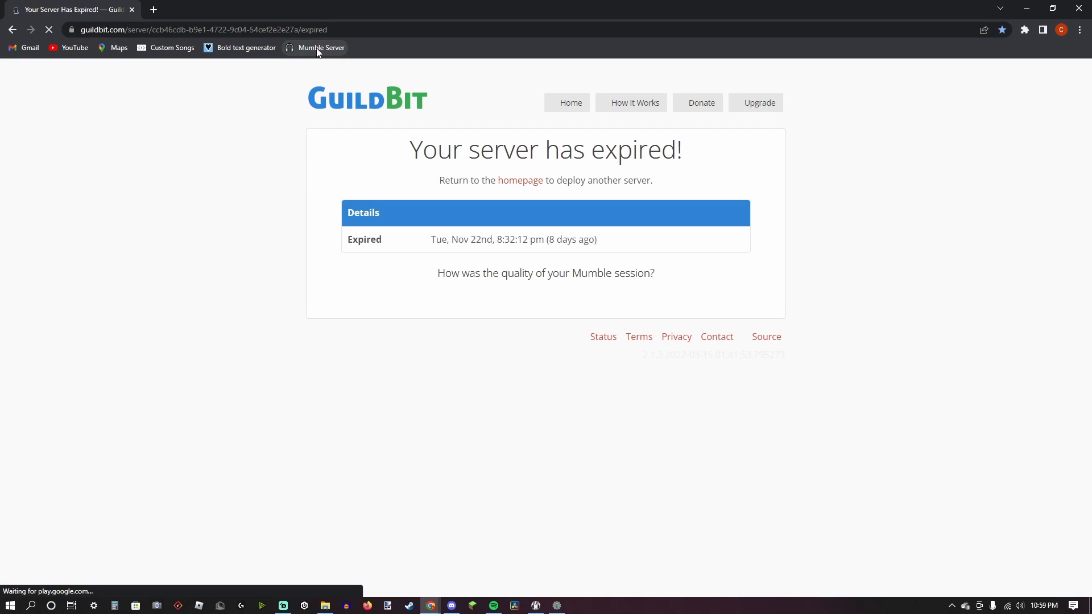
click(519, 179)
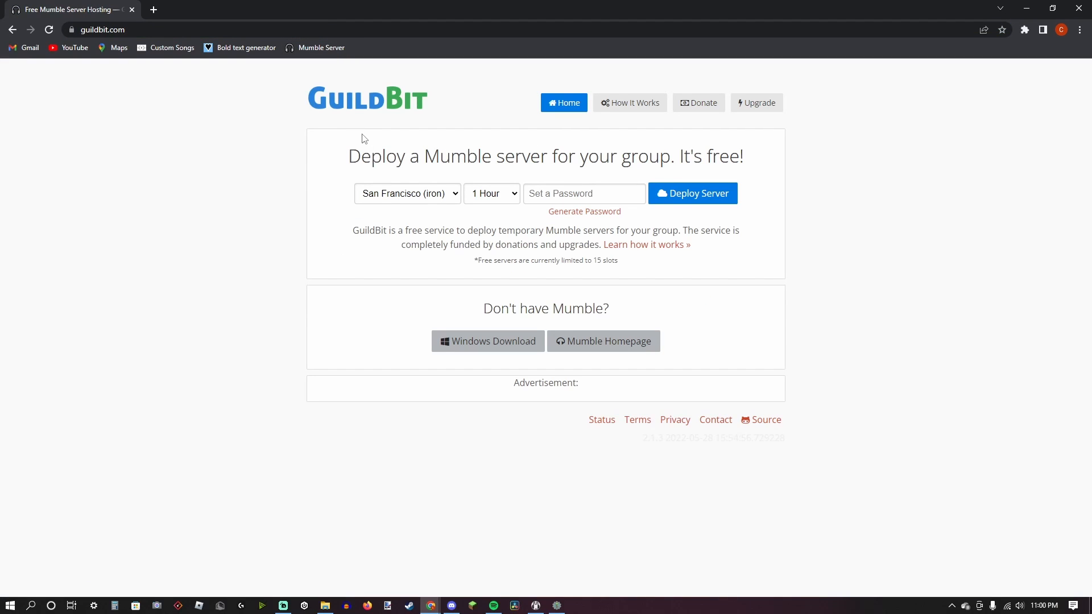
mouse_move(506, 201)
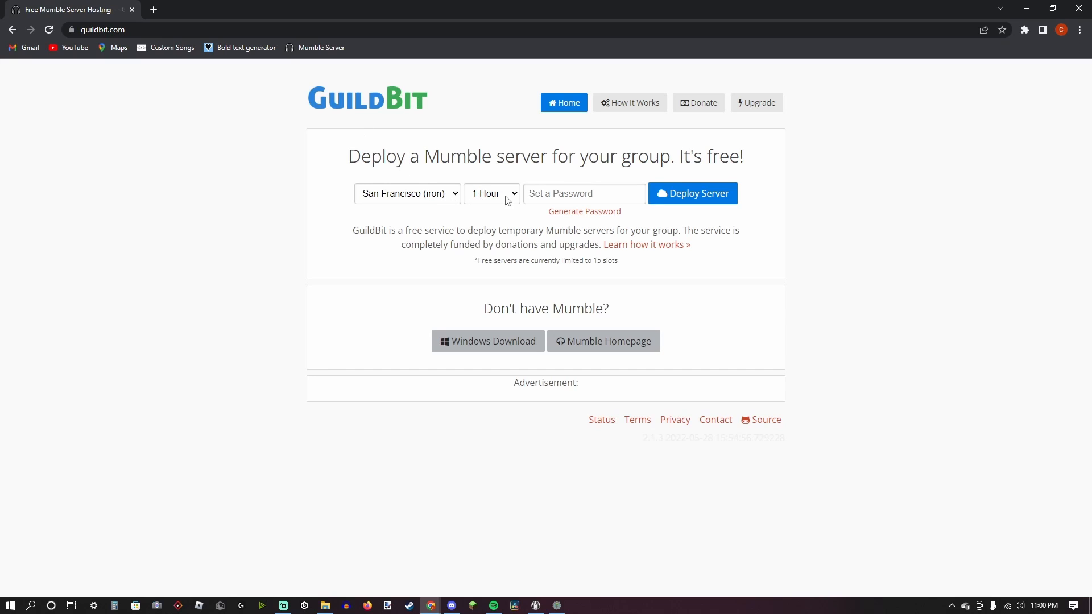
click(491, 193)
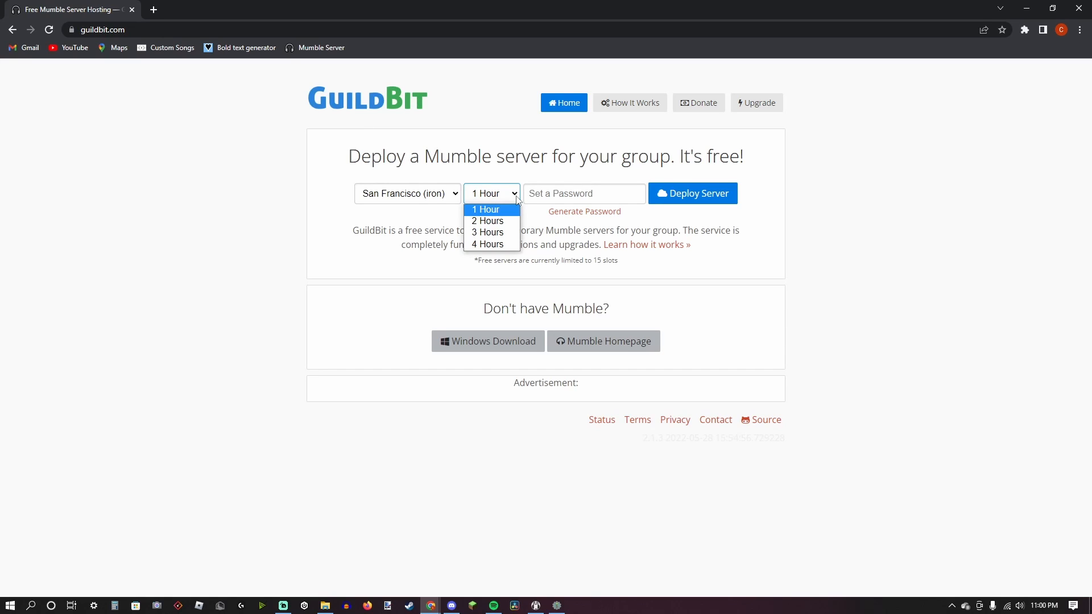
click(487, 244)
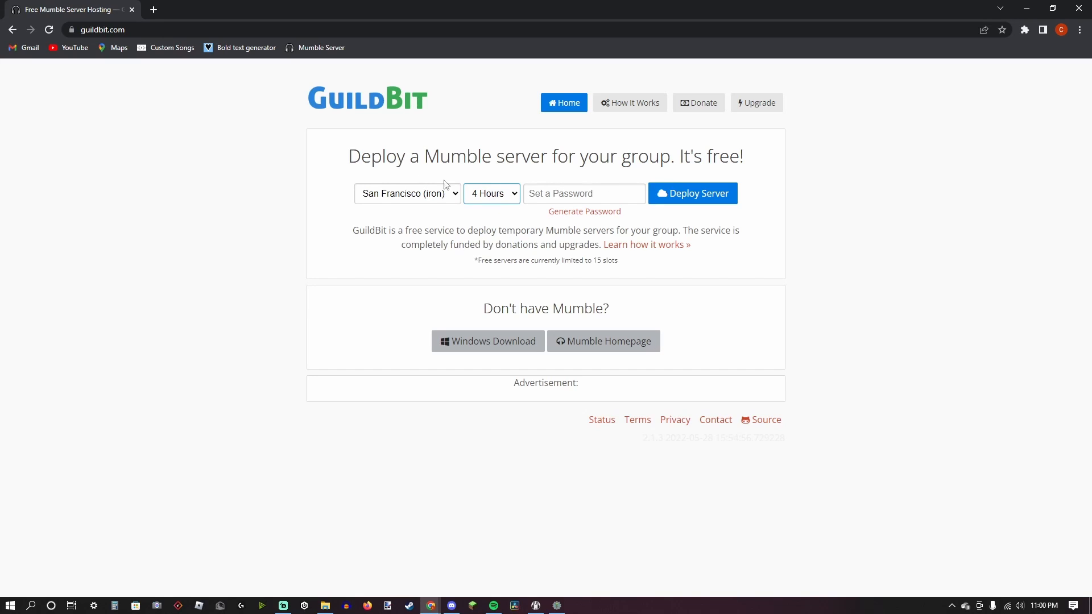
click(691, 193)
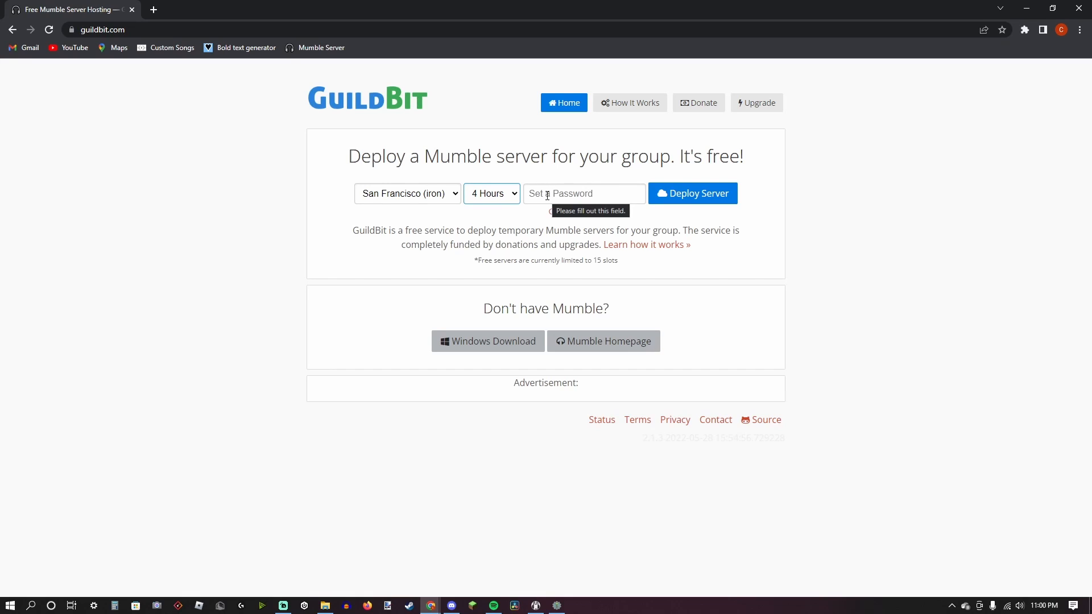
click(584, 211)
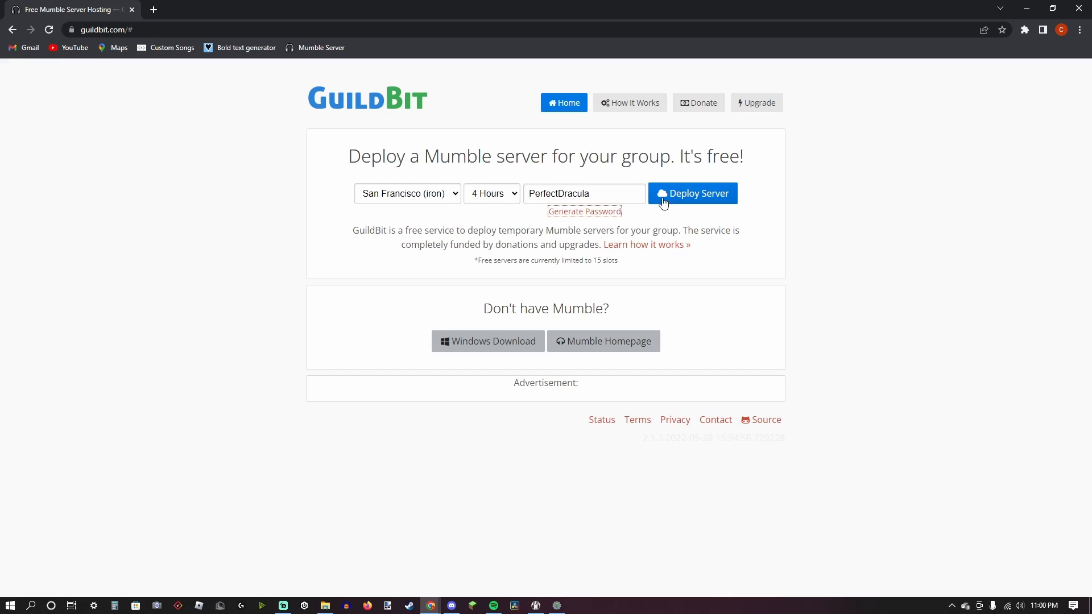
click(692, 193)
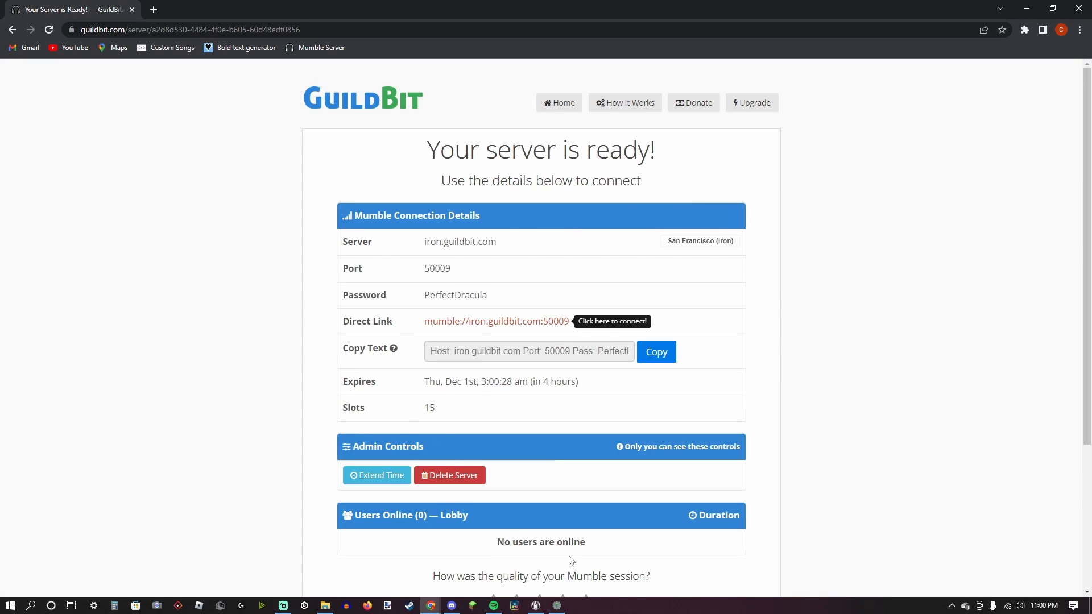
mouse_move(519, 562)
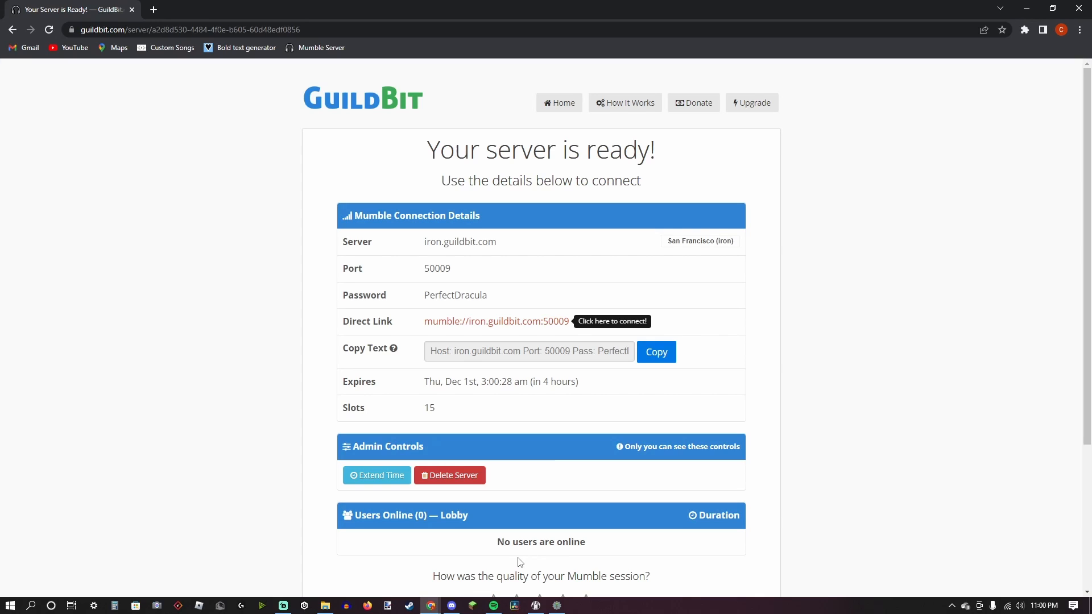
mouse_move(509, 557)
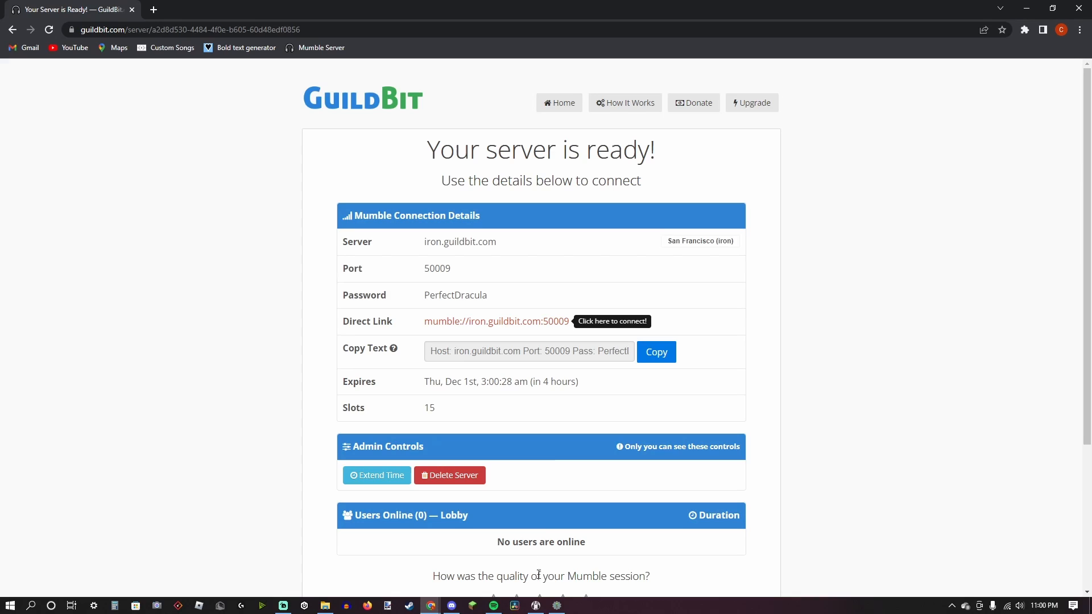
Launch the Mumble client from its shortcut over the GuildBit server details page
double_click(460, 241)
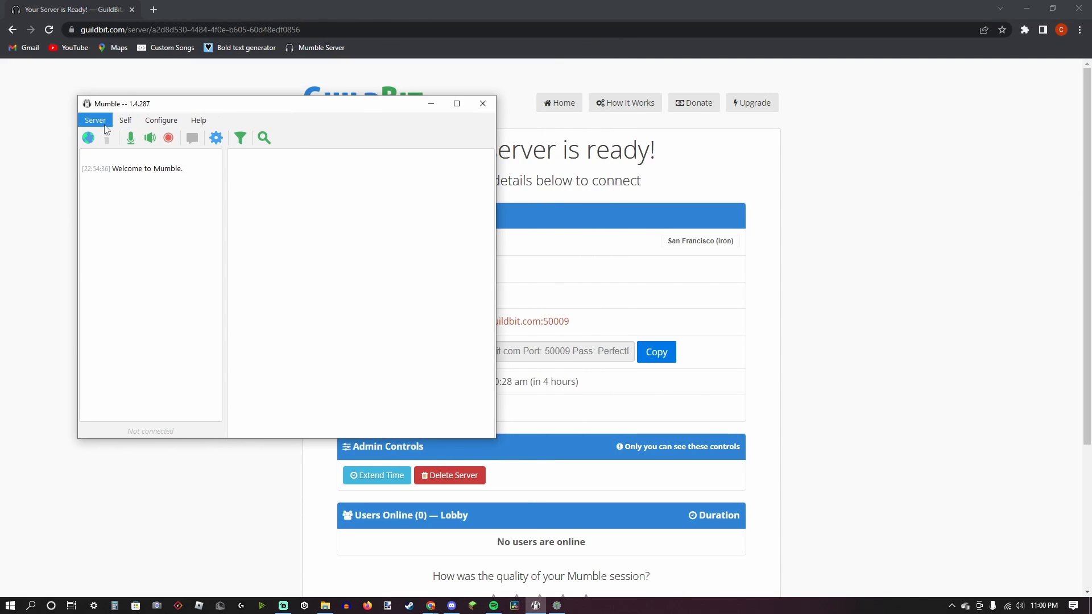
Add a favourite for iron.guildbit.com, port 50009, with a username in Mumble
click(87, 137)
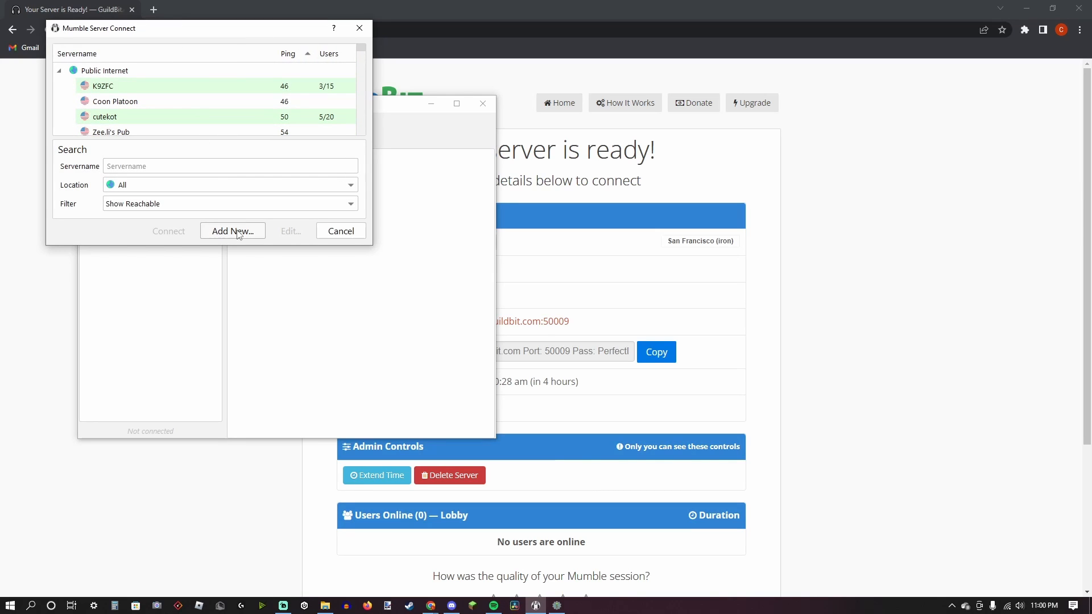
click(232, 231)
text(iron.guildbit.com)
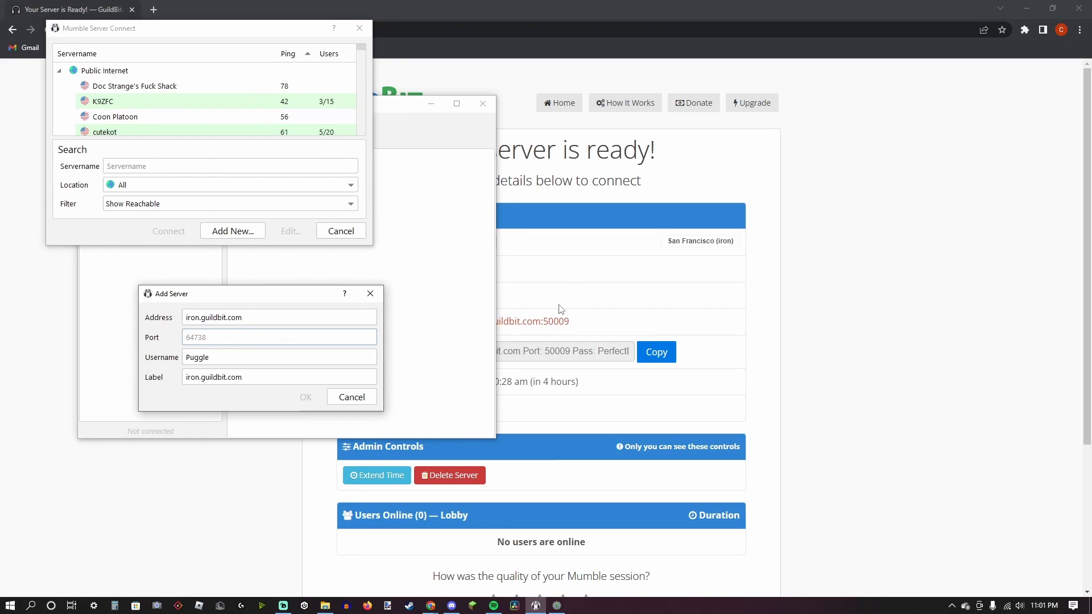
right_click(435, 268)
text(50009)
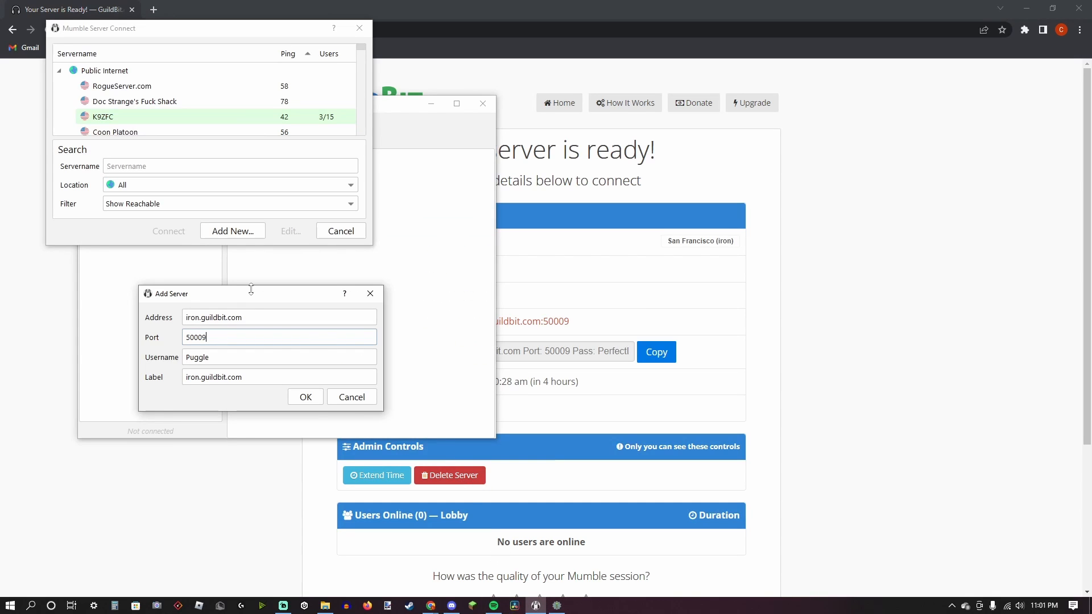
click(304, 397)
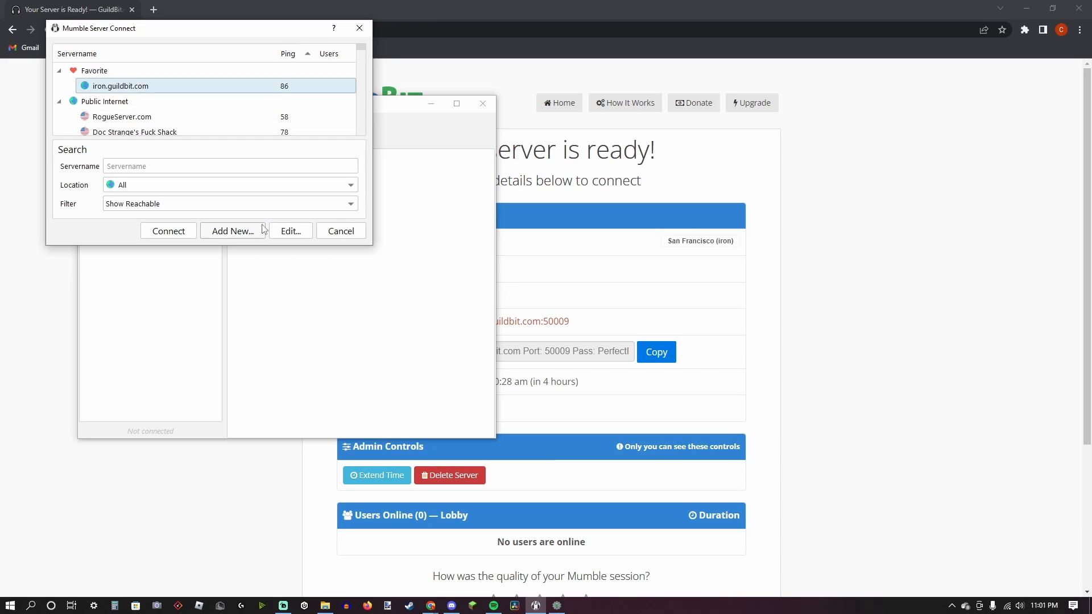
Connect to the GuildBit favourite, accept the certificate, and copy the server password in Chrome
click(168, 231)
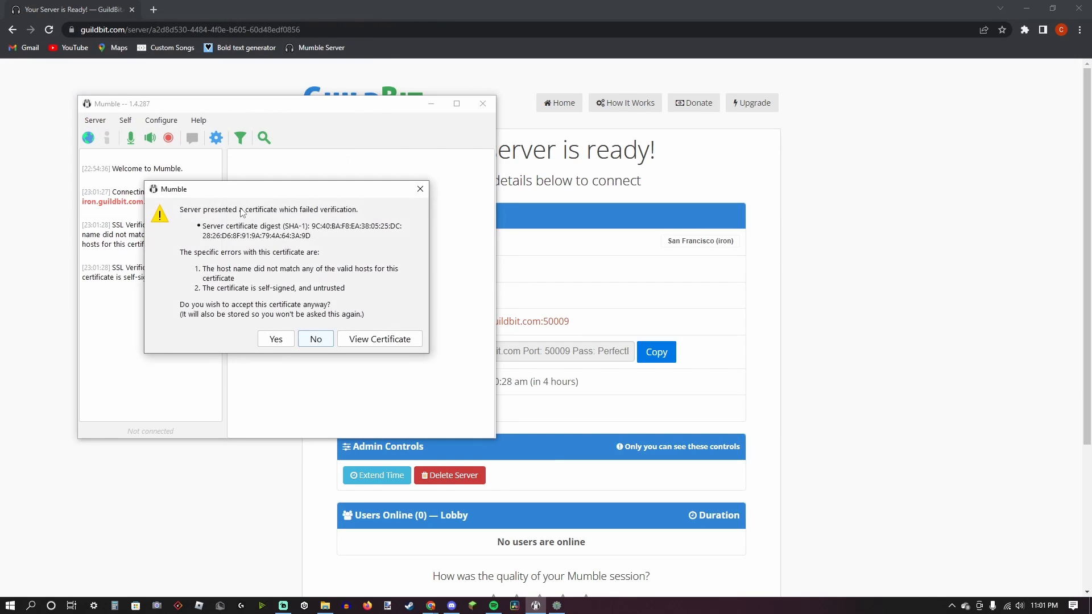
mouse_move(319, 288)
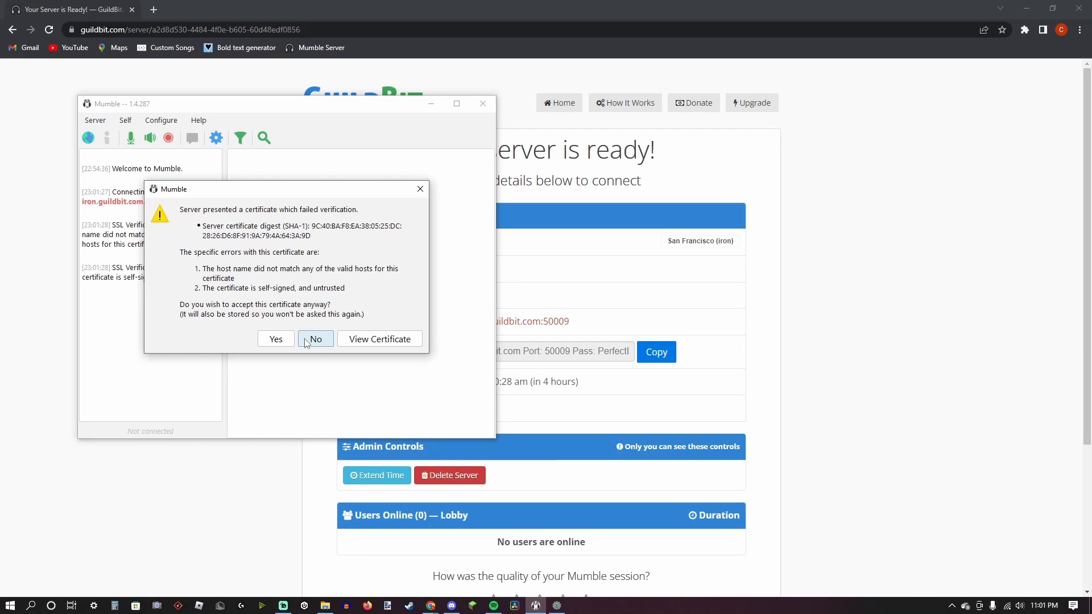
click(314, 339)
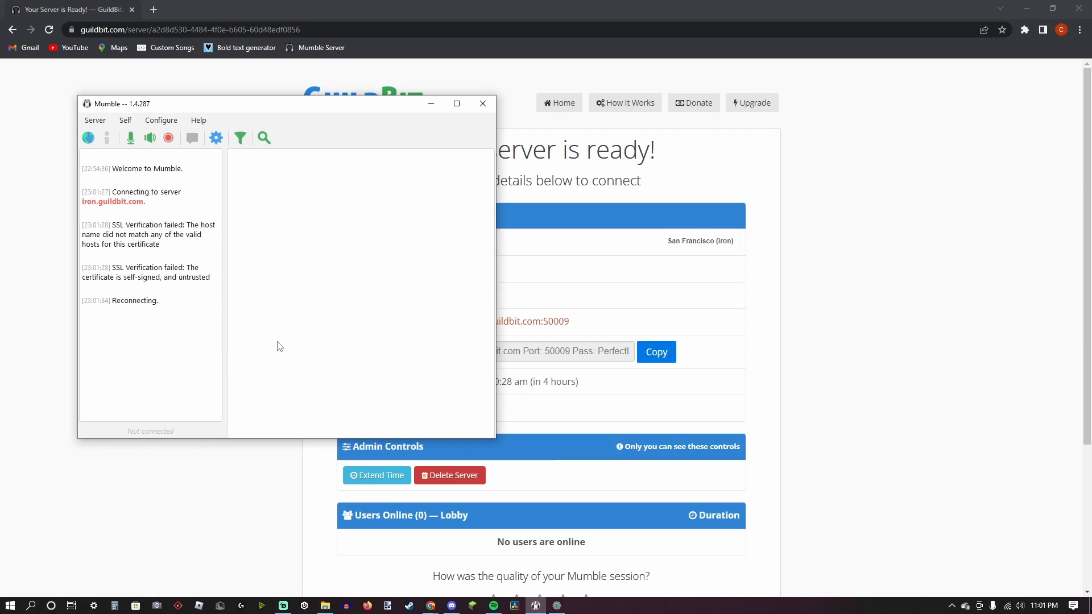
click(482, 103)
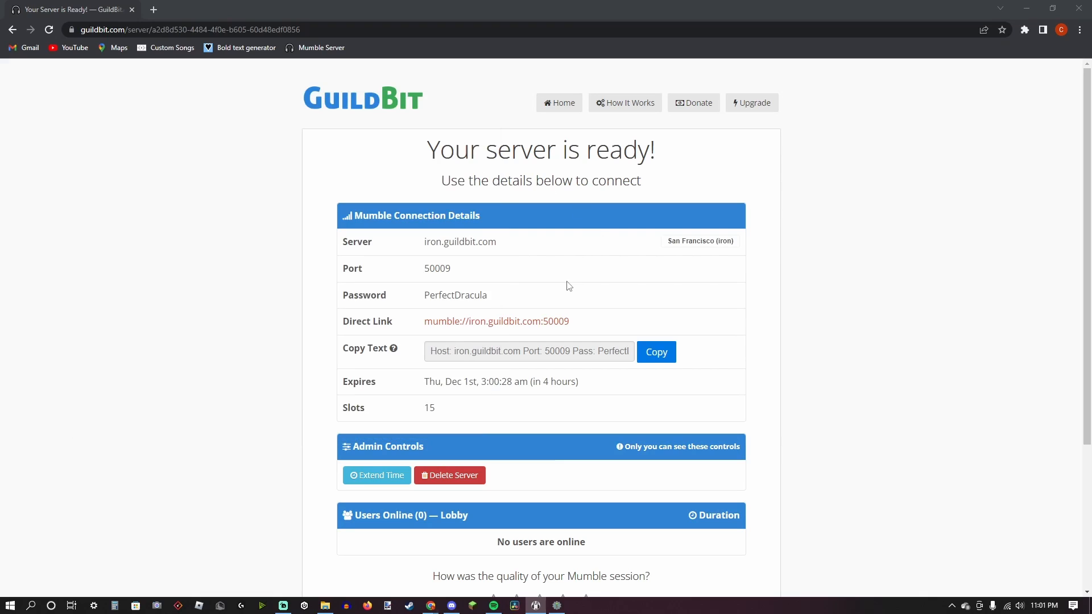
double_click(455, 295)
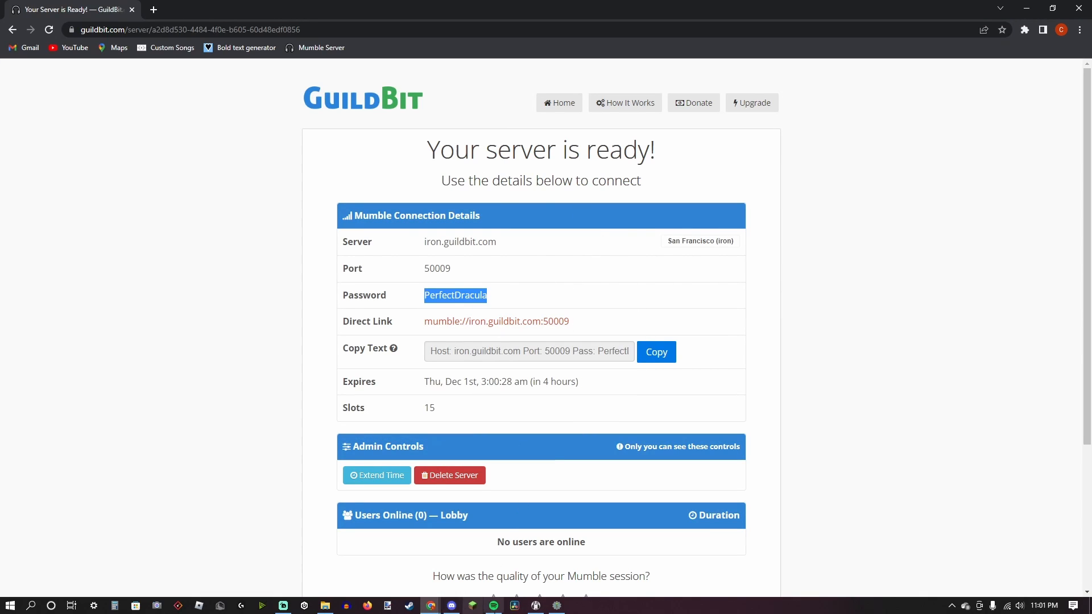
right_click(228, 272)
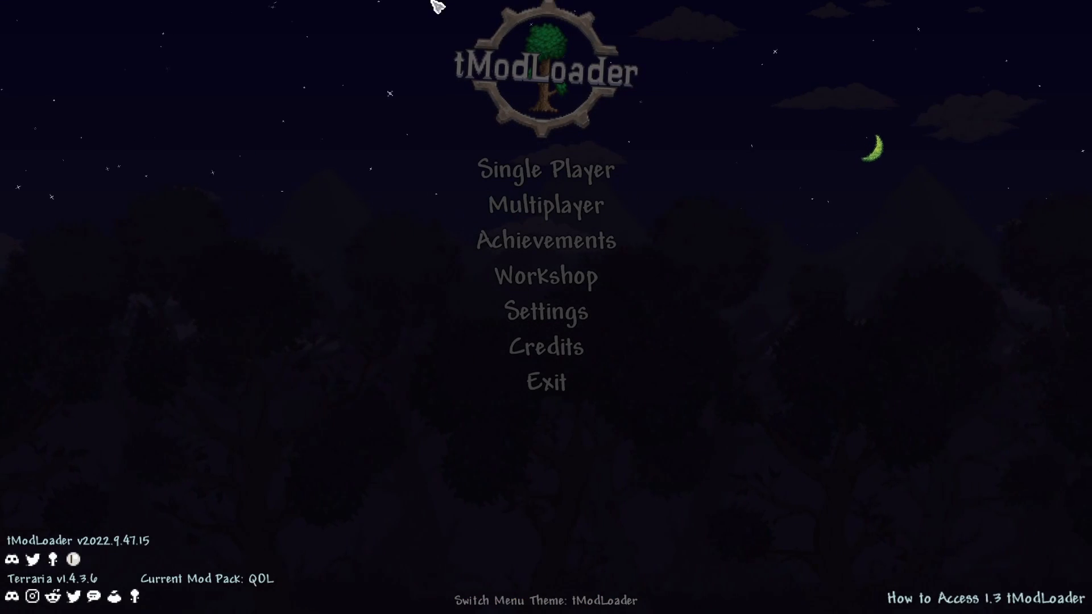
click(546, 275)
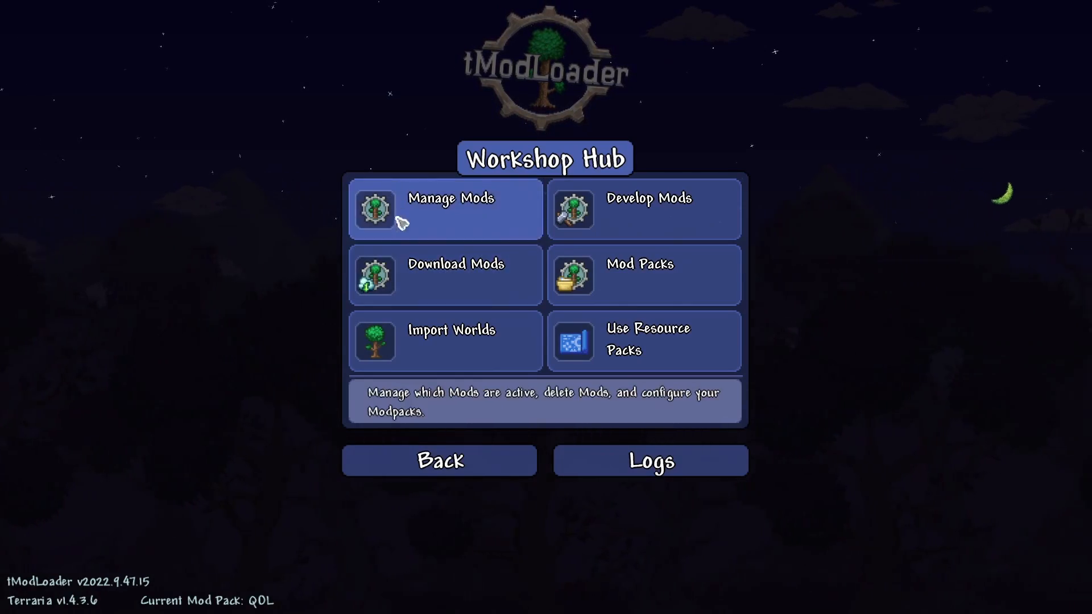
click(444, 209)
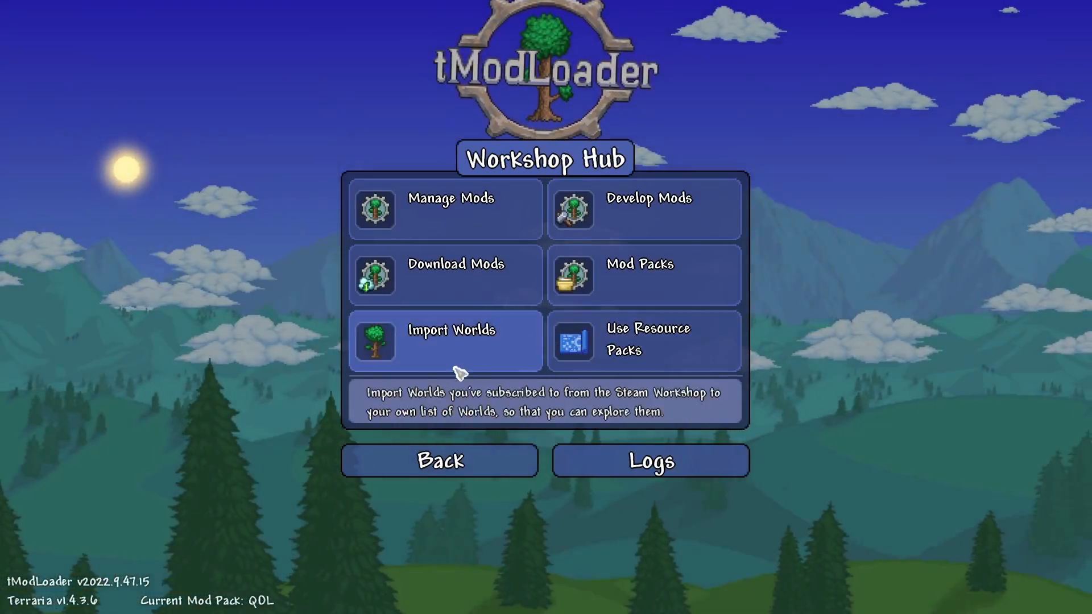
click(439, 460)
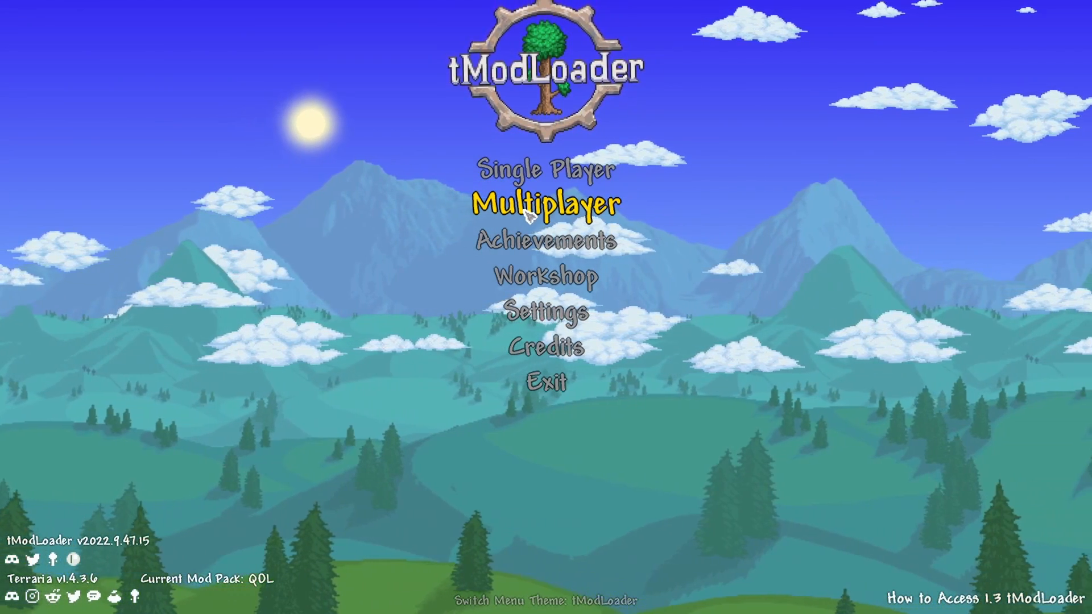
Host the Proximity Hell world as a multiplayer game, then switch windows
click(546, 204)
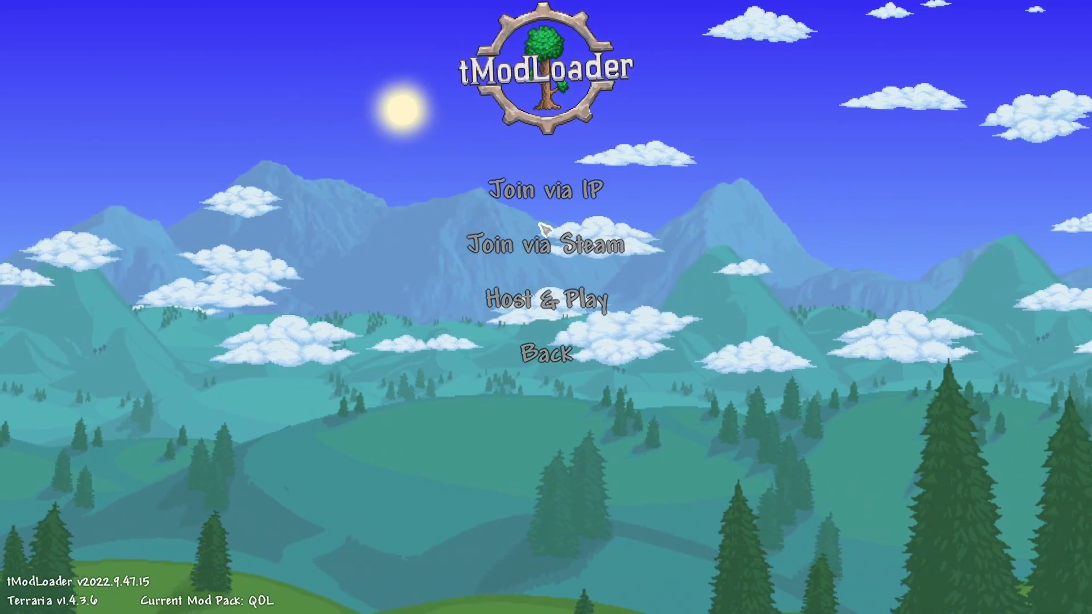
mouse_move(547, 245)
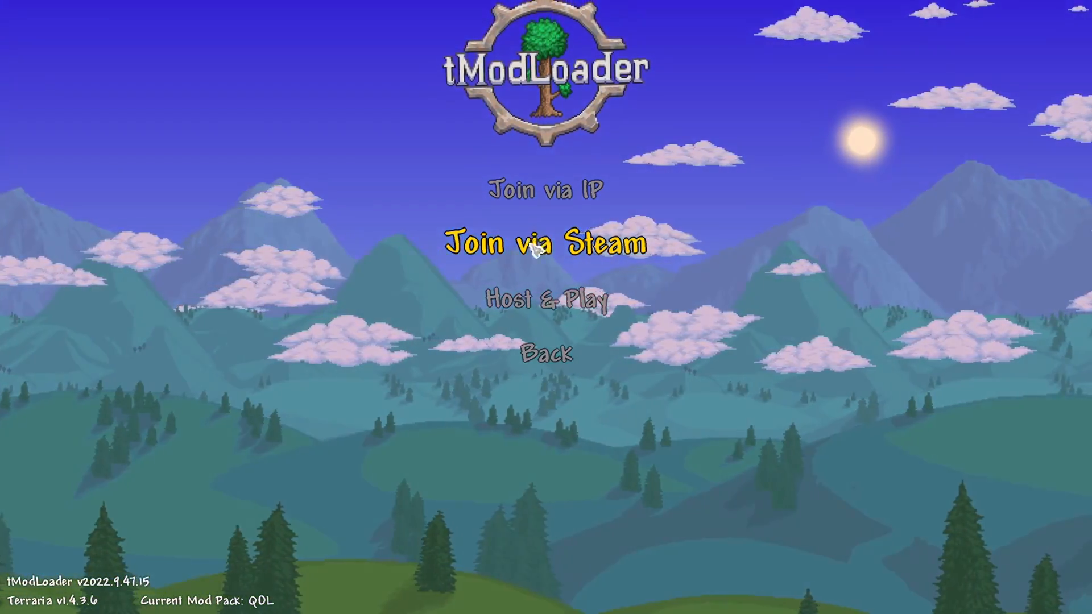
click(545, 245)
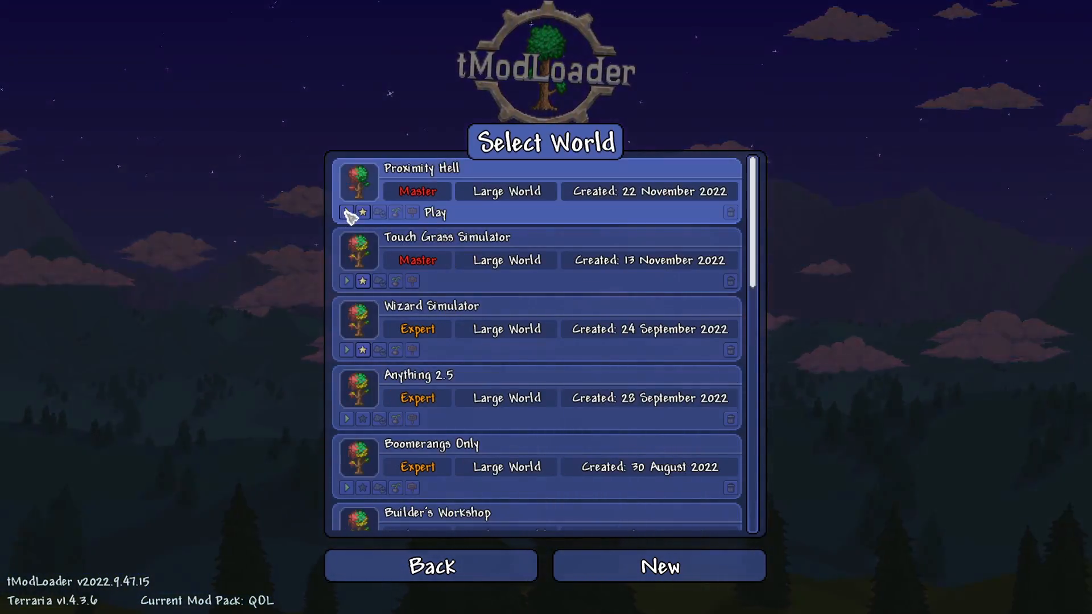
click(434, 212)
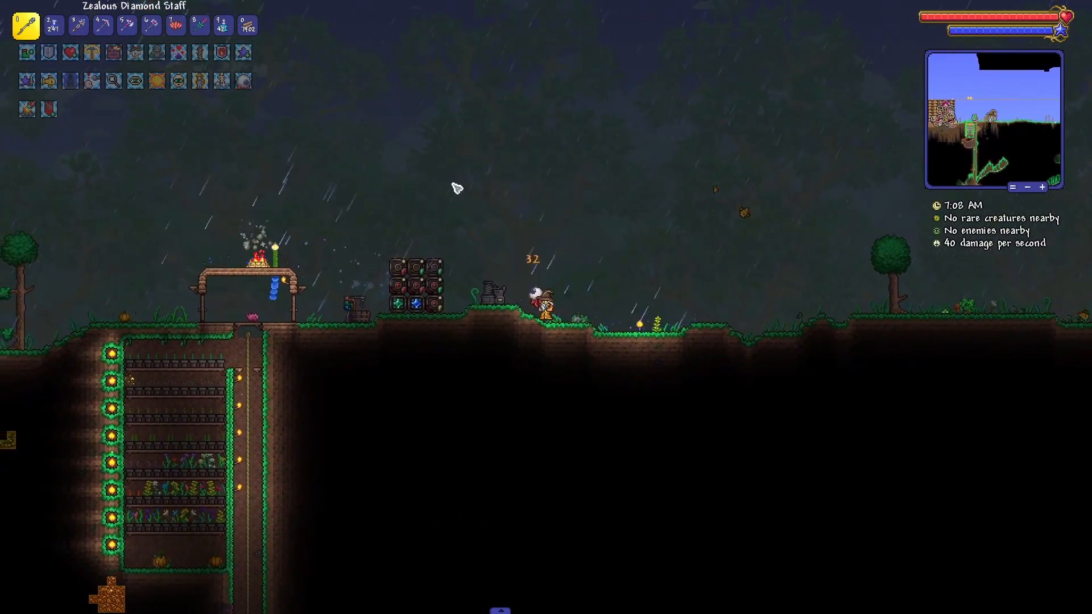
key(alt+tab)
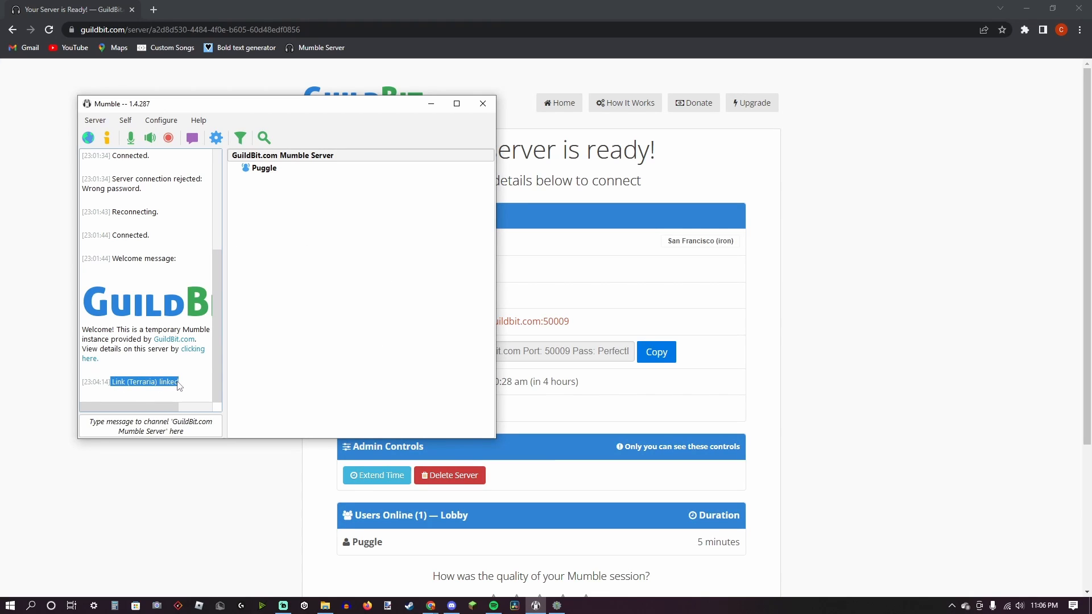
mouse_move(118, 390)
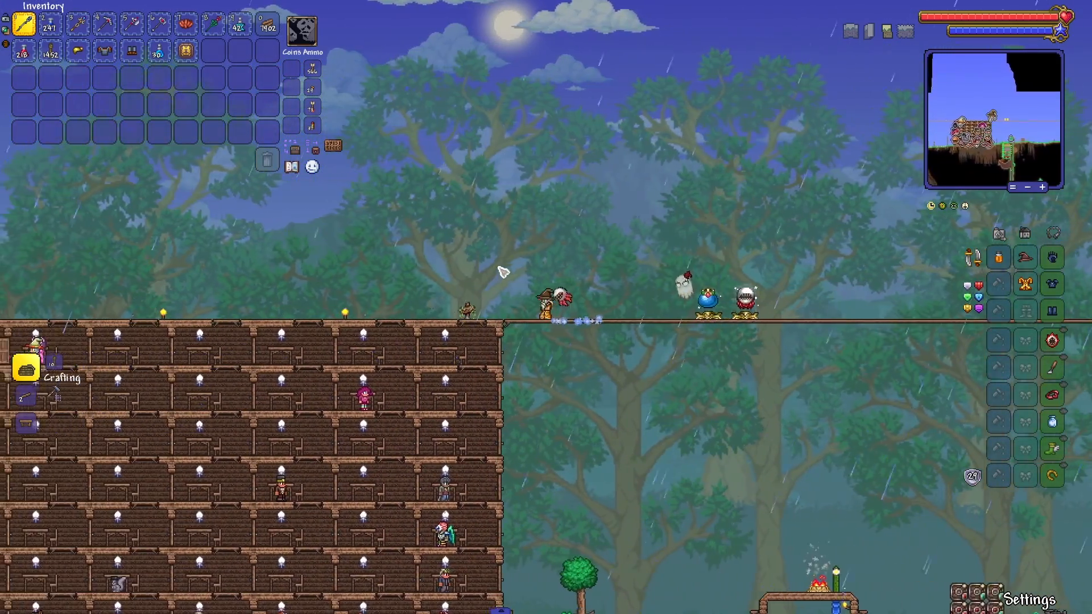
Move the character through the Proximity Hell world toward the surface base
scroll(down, 3)
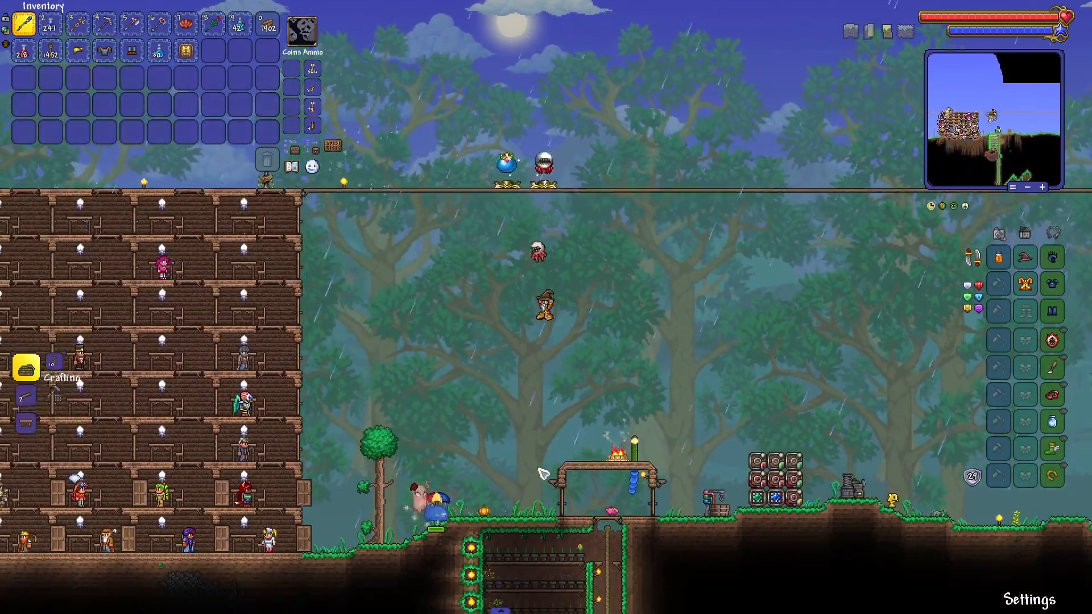